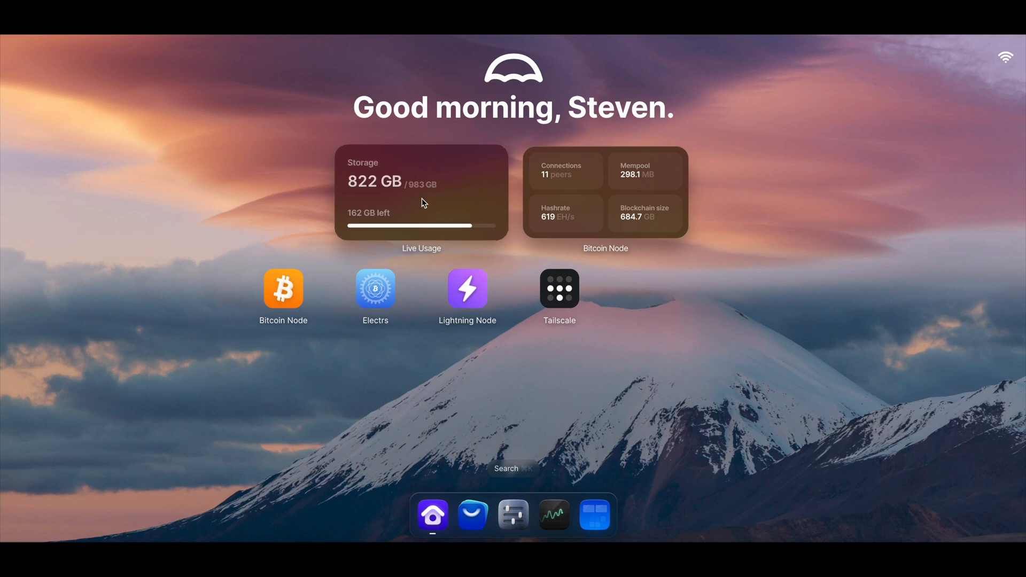
mouse_move(381, 191)
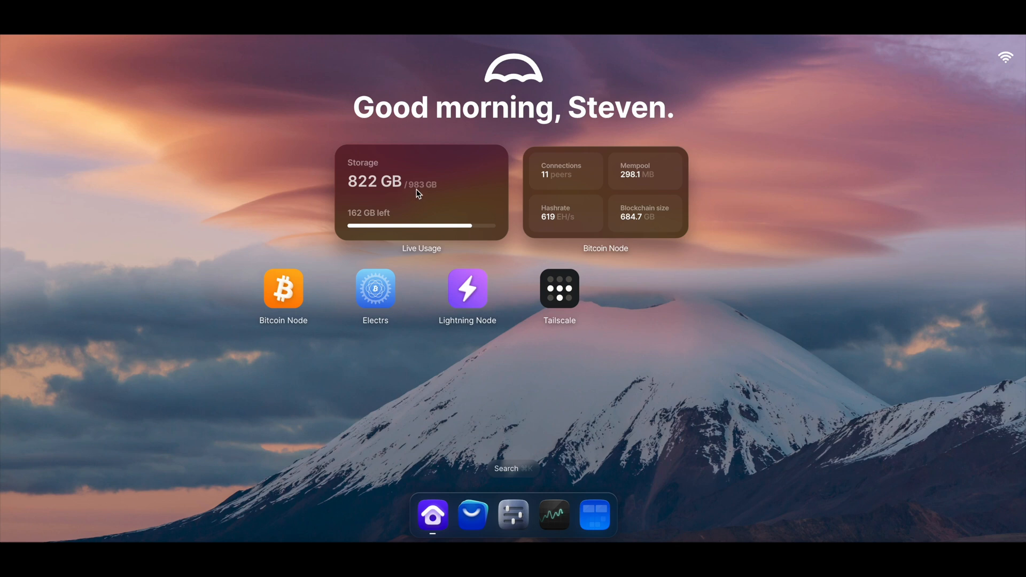
mouse_move(442, 195)
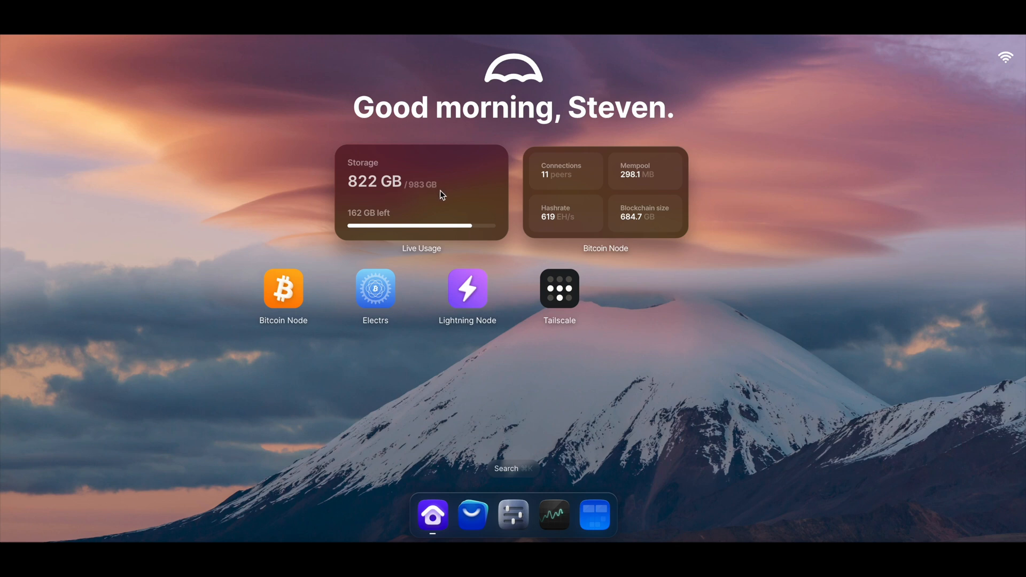
mouse_move(459, 203)
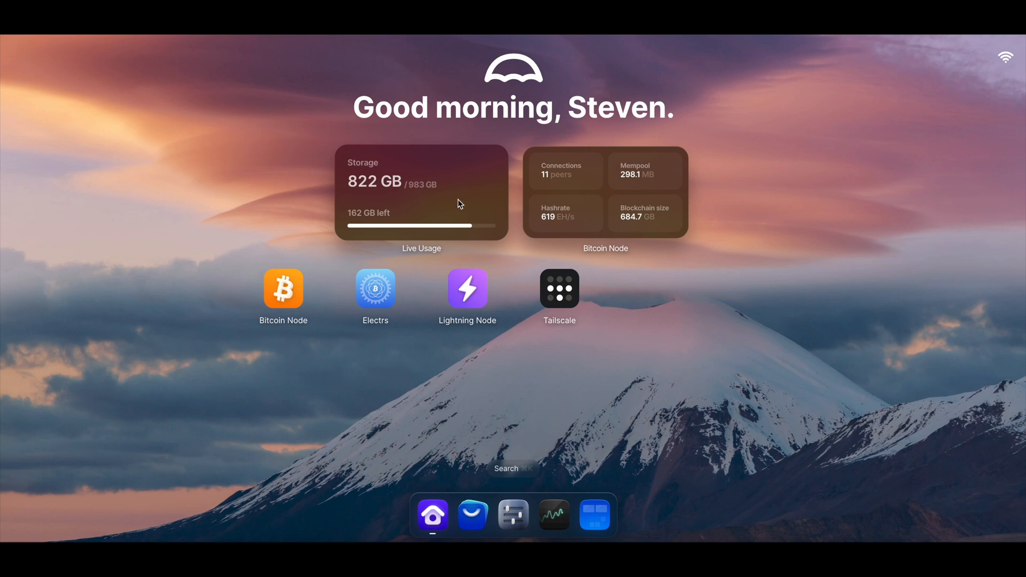
mouse_move(235, 303)
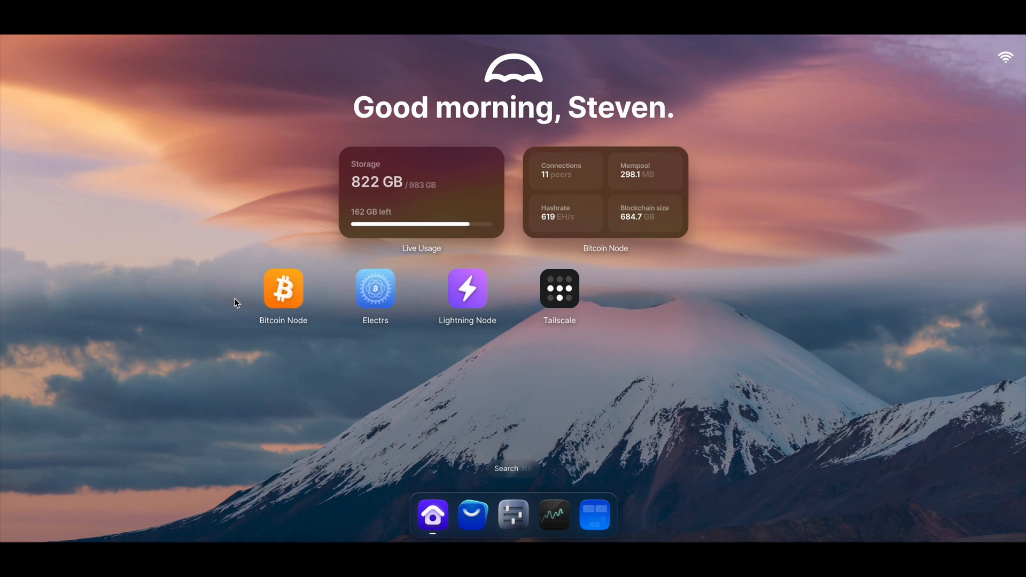
Step: View the Bitcoin Node app, then bring up Immich's details from the App Store Discover page
left_click(282, 289)
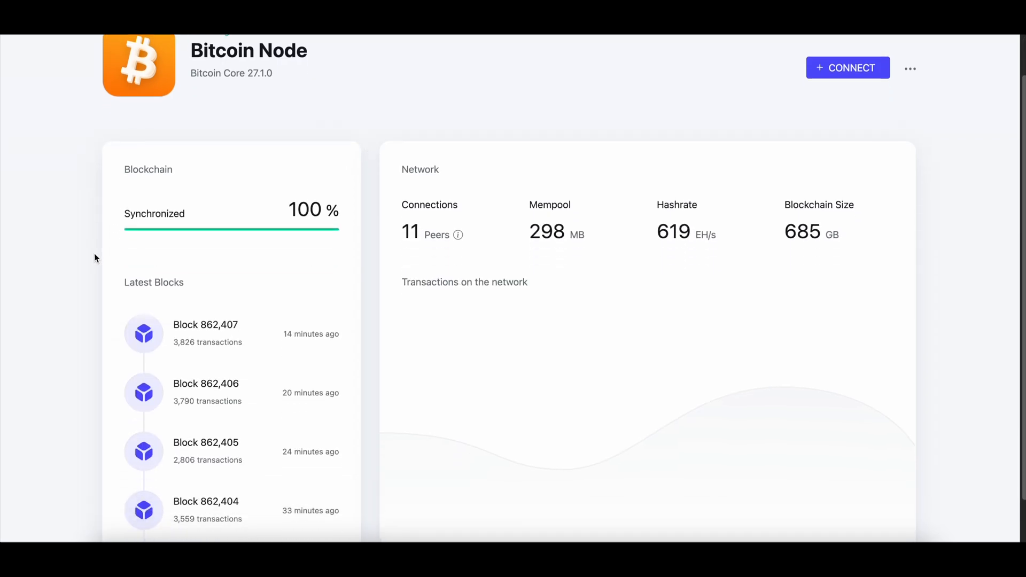
mouse_move(222, 329)
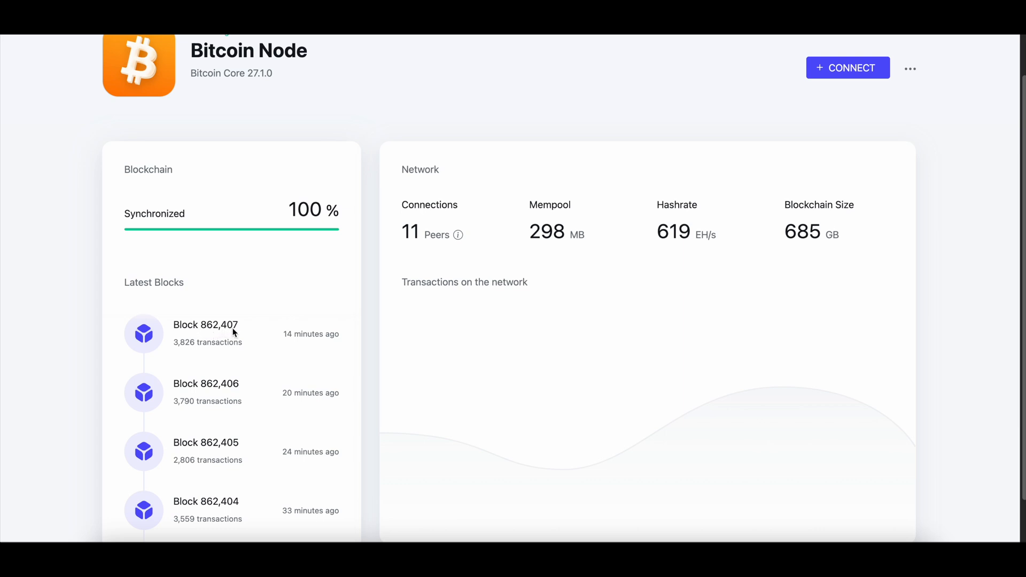
mouse_move(297, 340)
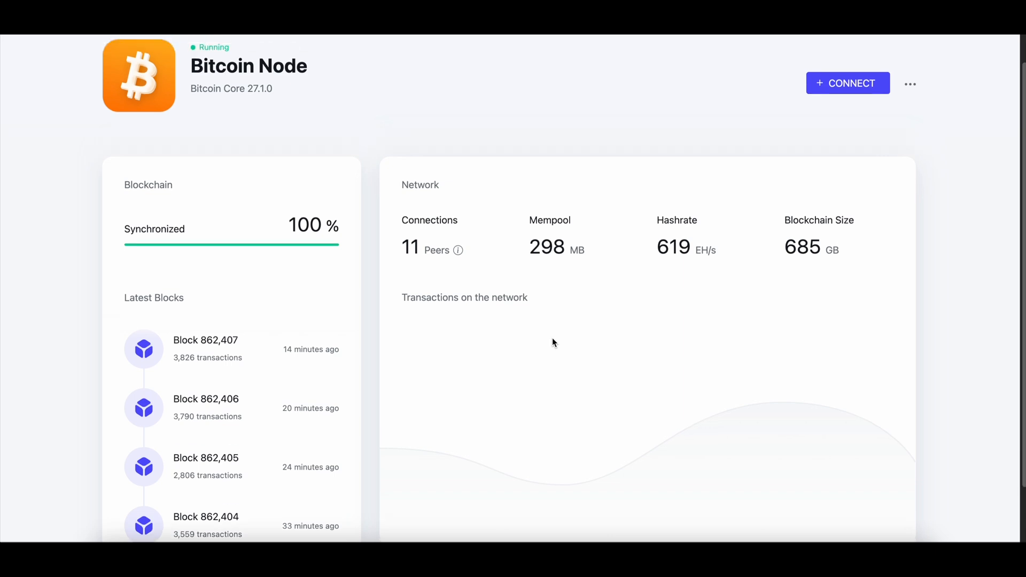
scroll("down", 3)
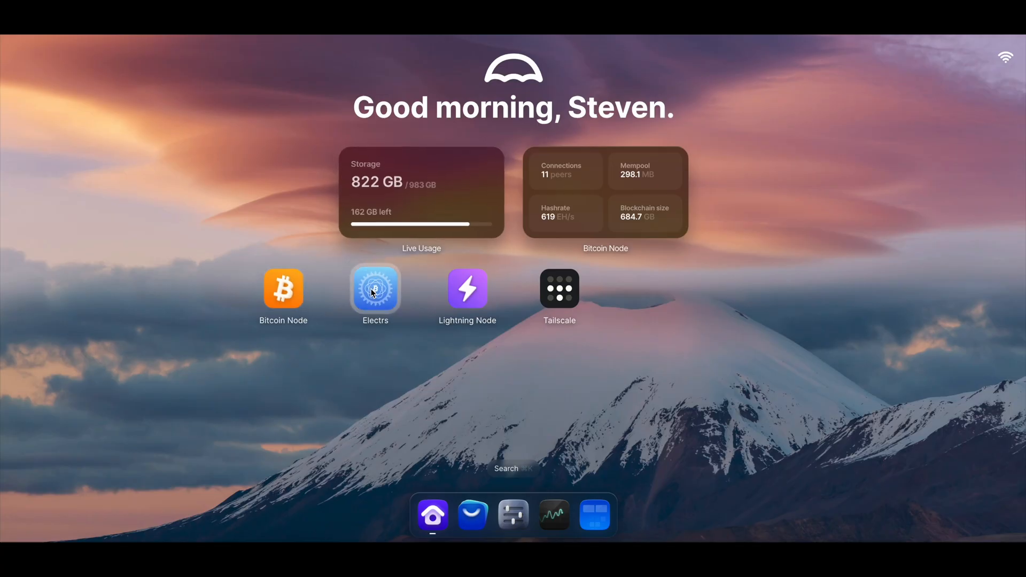
left_click(375, 290)
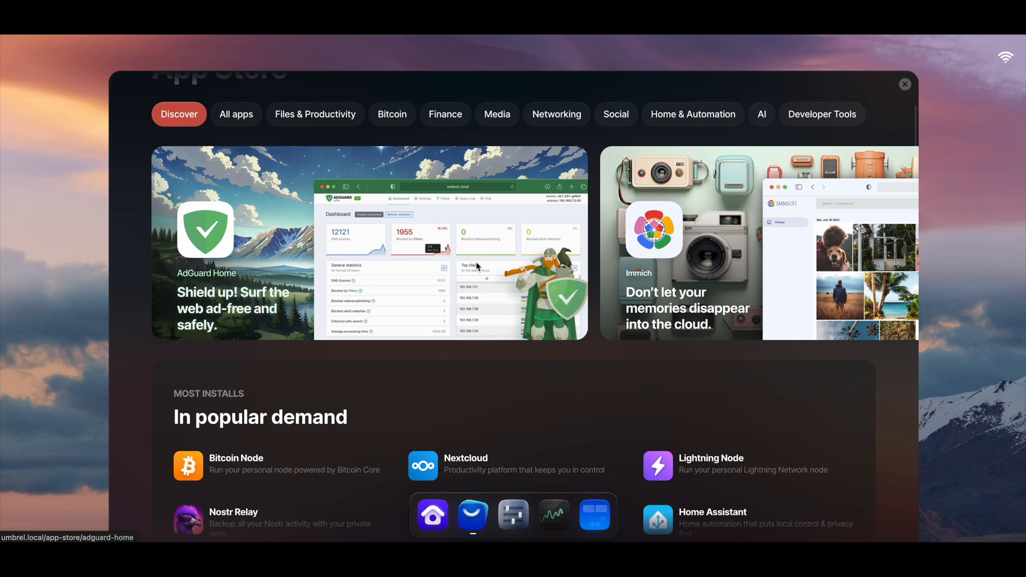
mouse_move(479, 267)
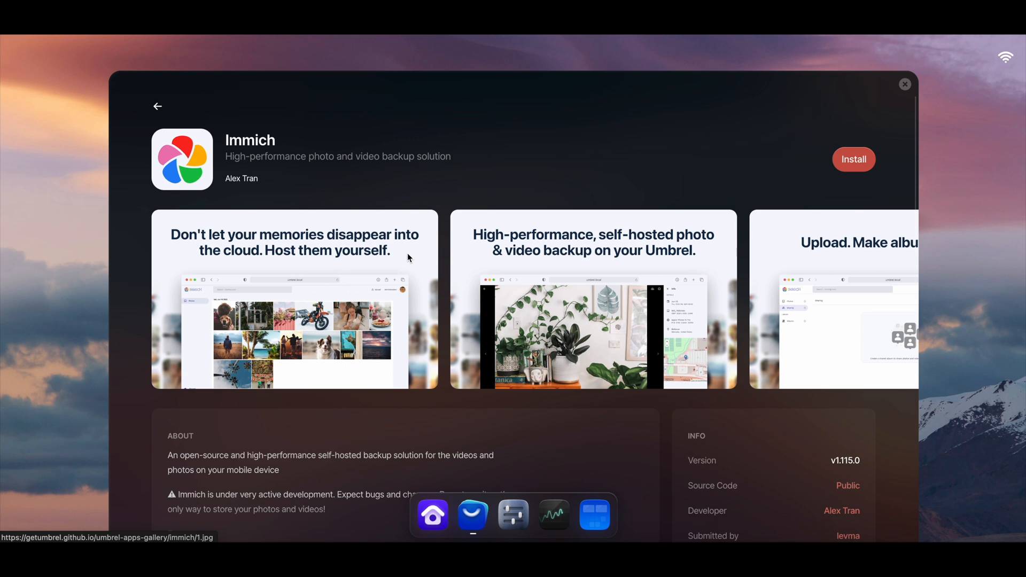
mouse_move(417, 253)
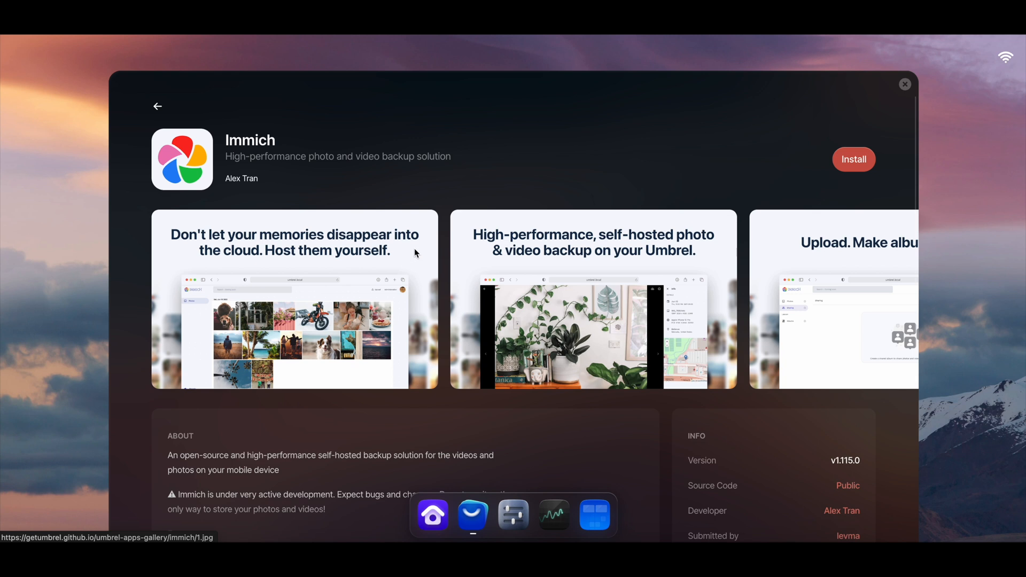
mouse_move(409, 250)
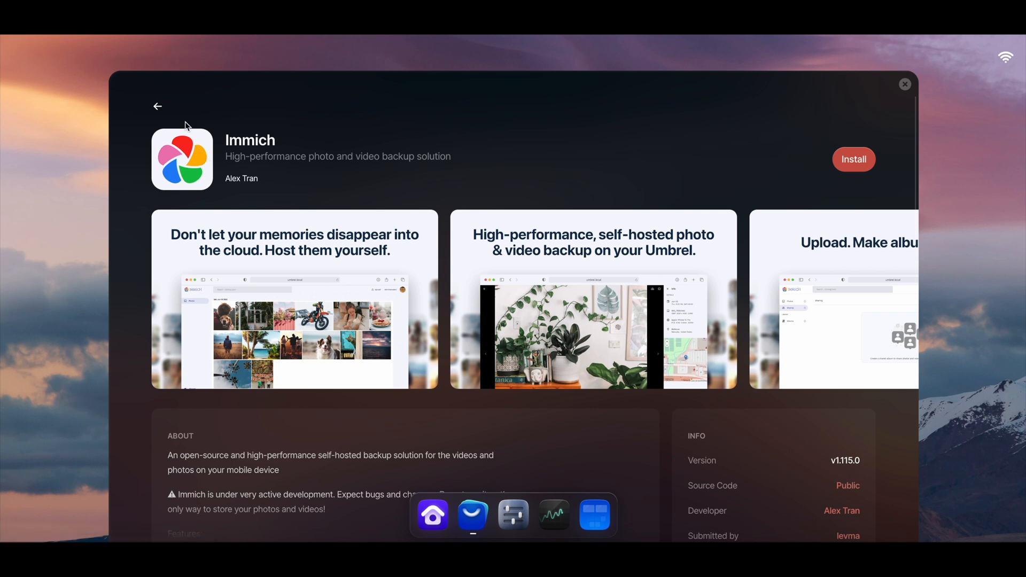
Step: Switch the App Store to its All apps list and view the Affine app's details
left_click(157, 106)
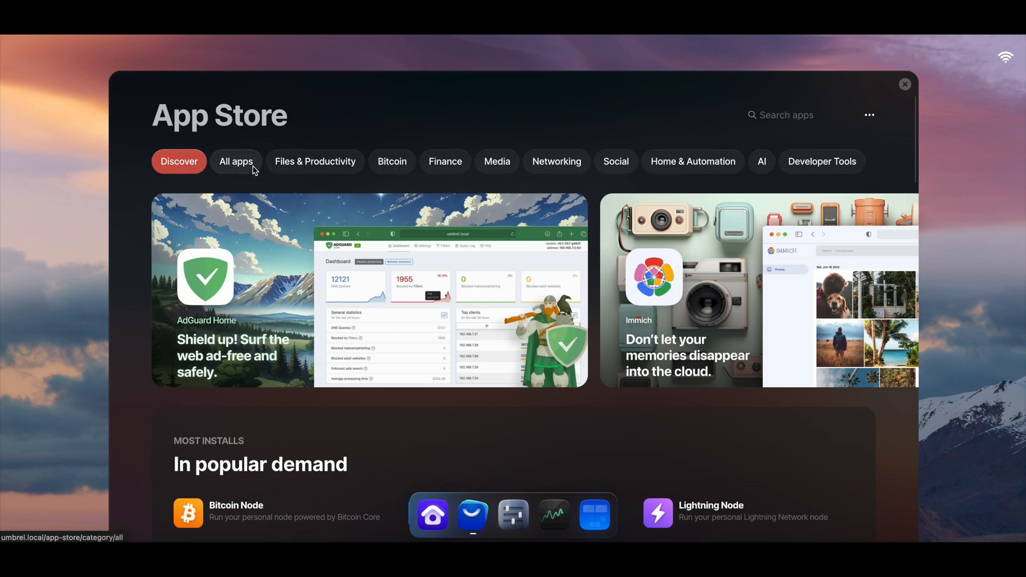
left_click(235, 161)
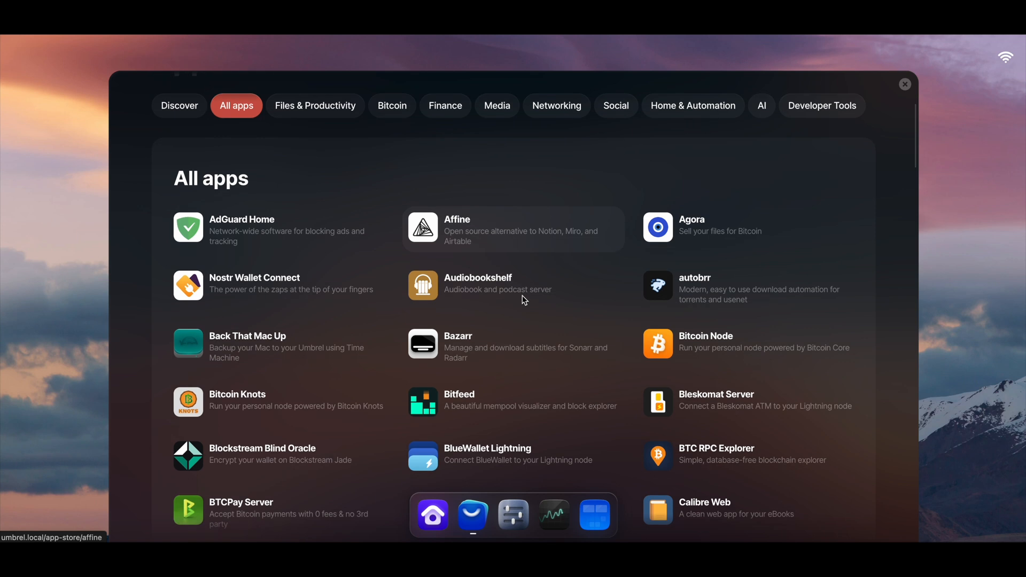
scroll("down", 3)
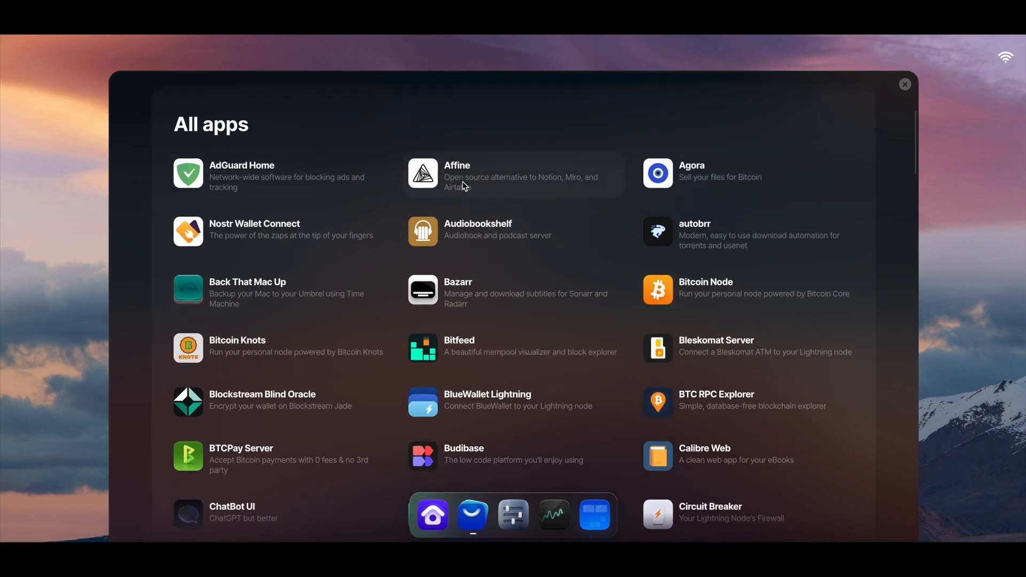
left_click(512, 175)
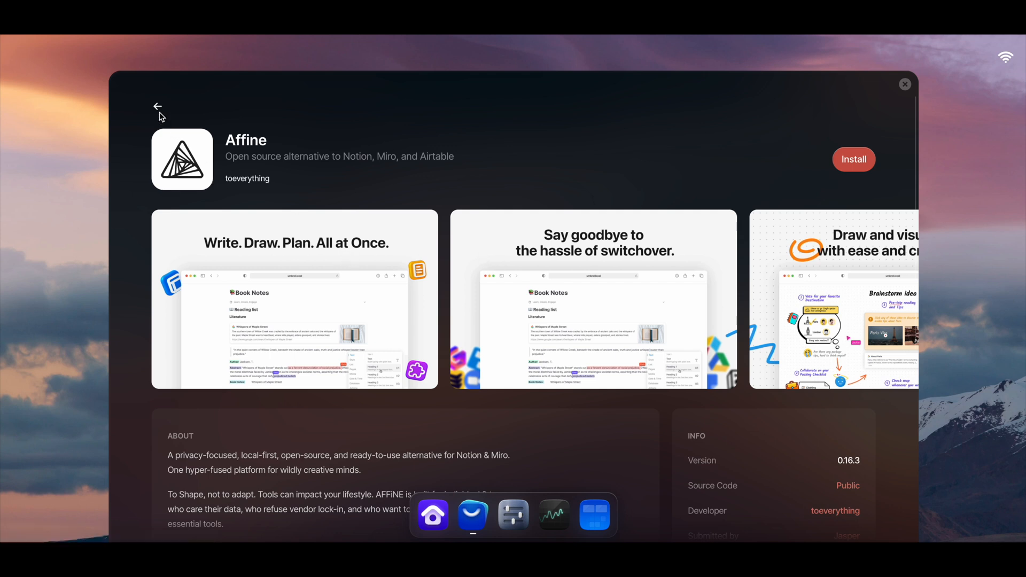
left_click(159, 106)
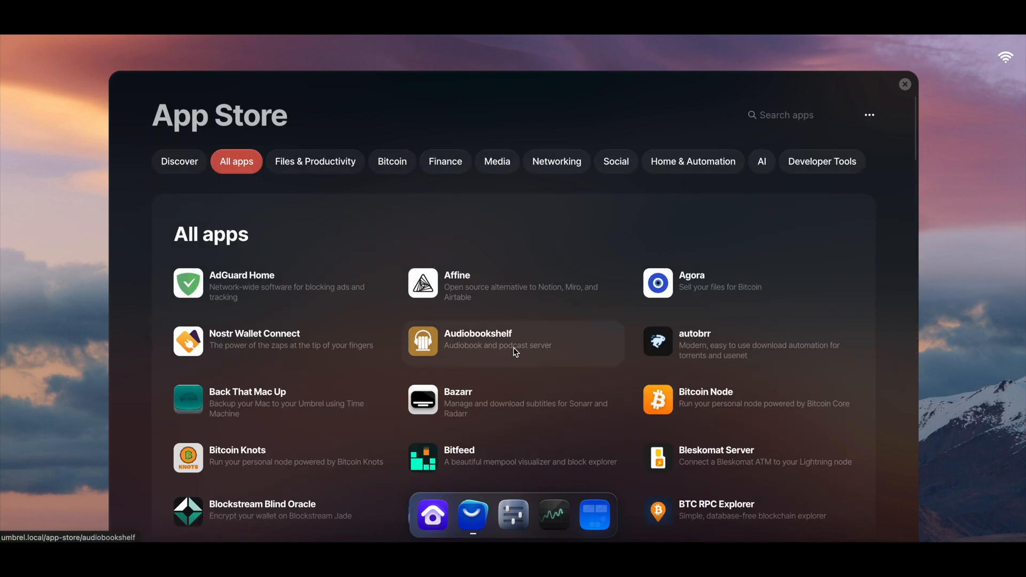
Step: Browse down through the complete All apps list to the bottom
scroll("down", 3)
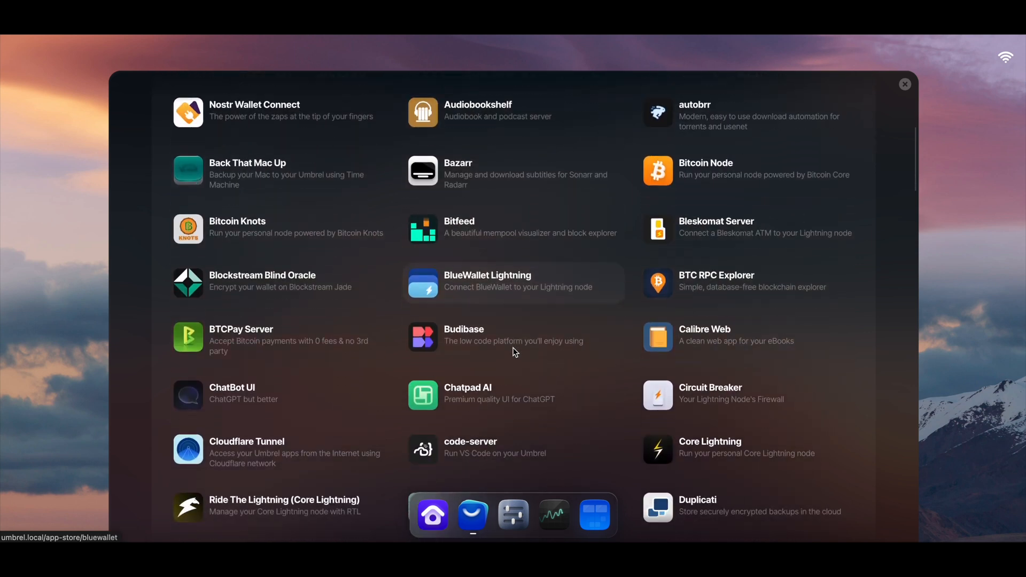
scroll("down", 3)
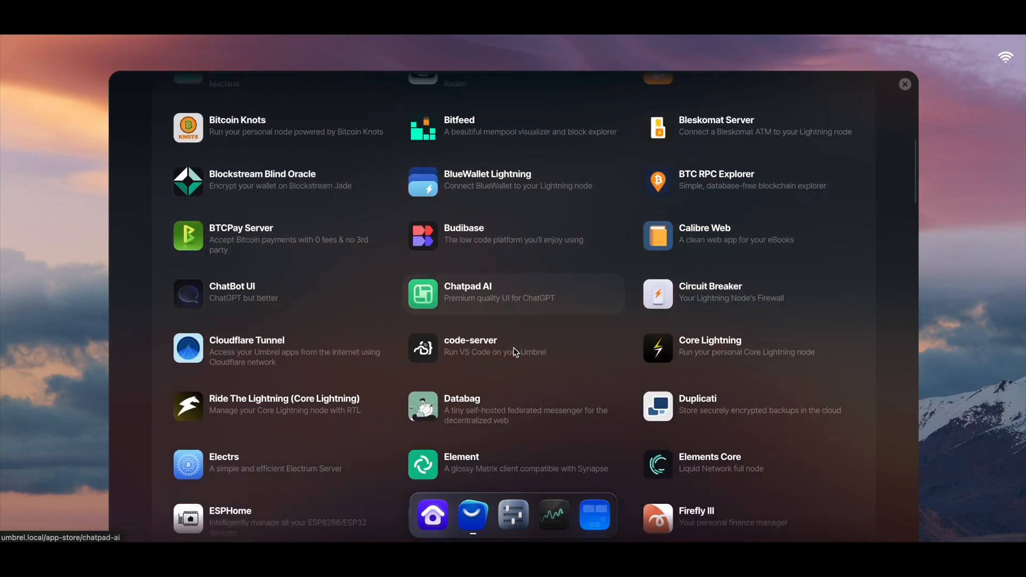
scroll("down", 3)
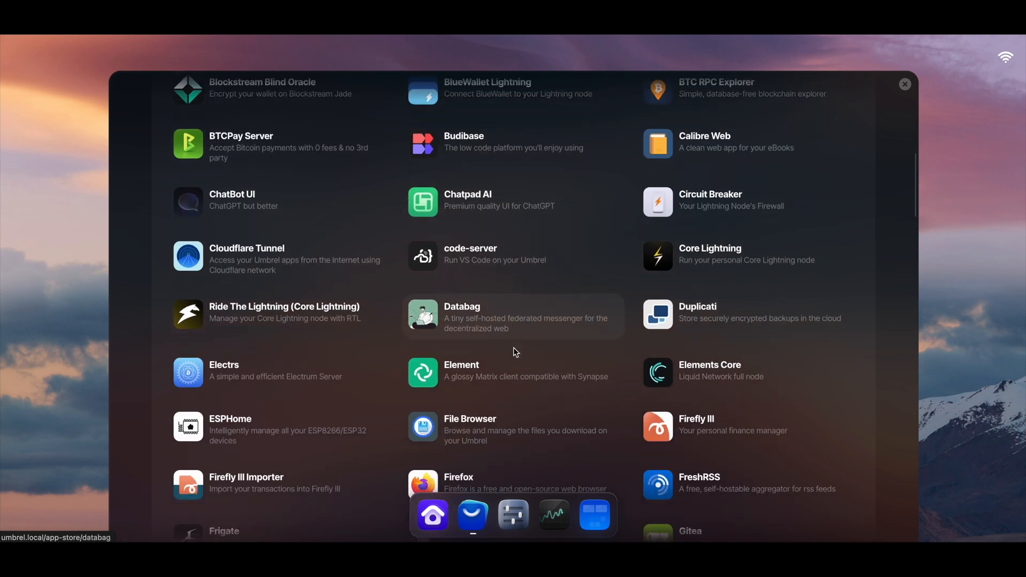
scroll("down", 3)
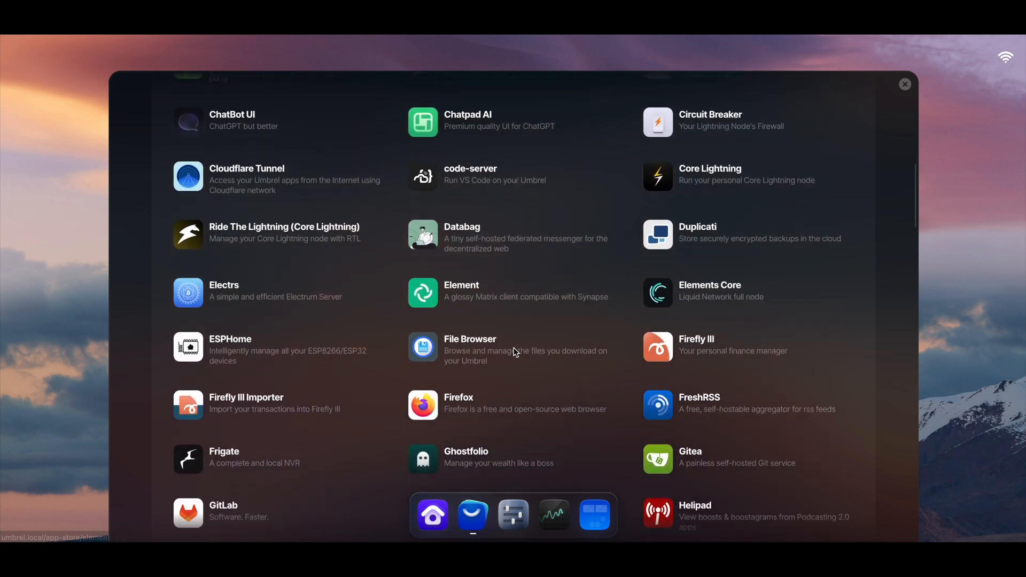
scroll("down", 3)
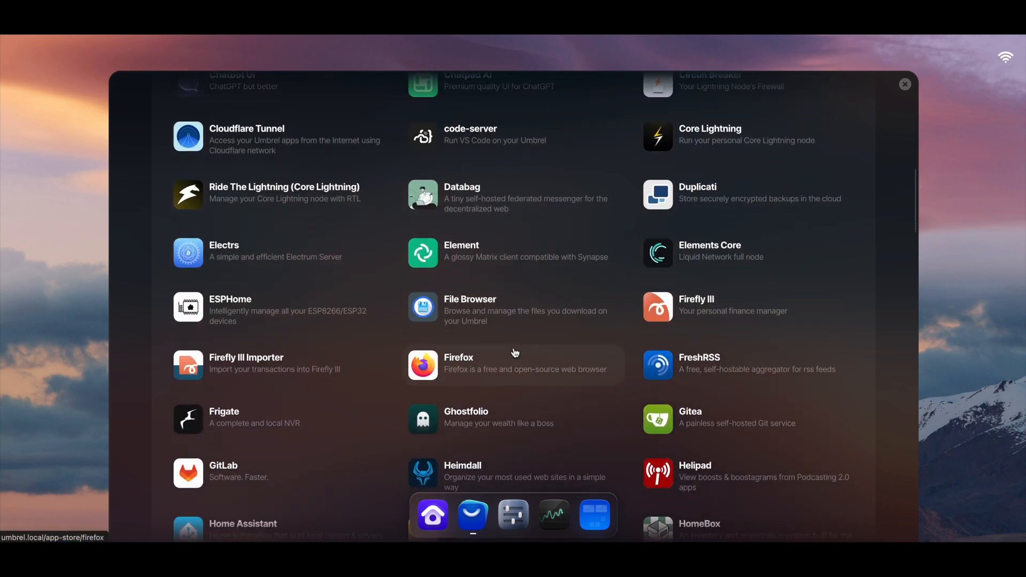
scroll("down", 3)
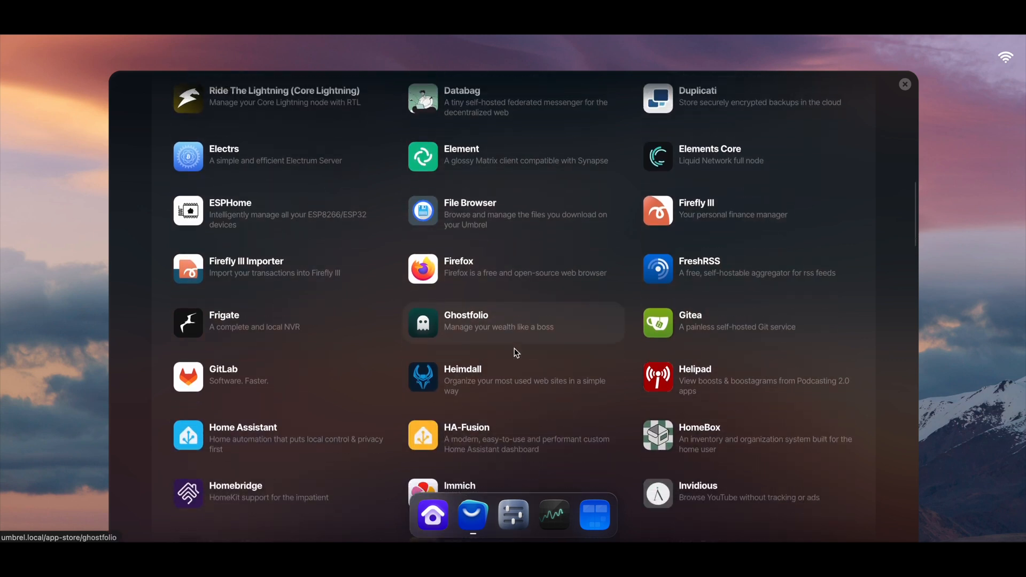
scroll("down", 3)
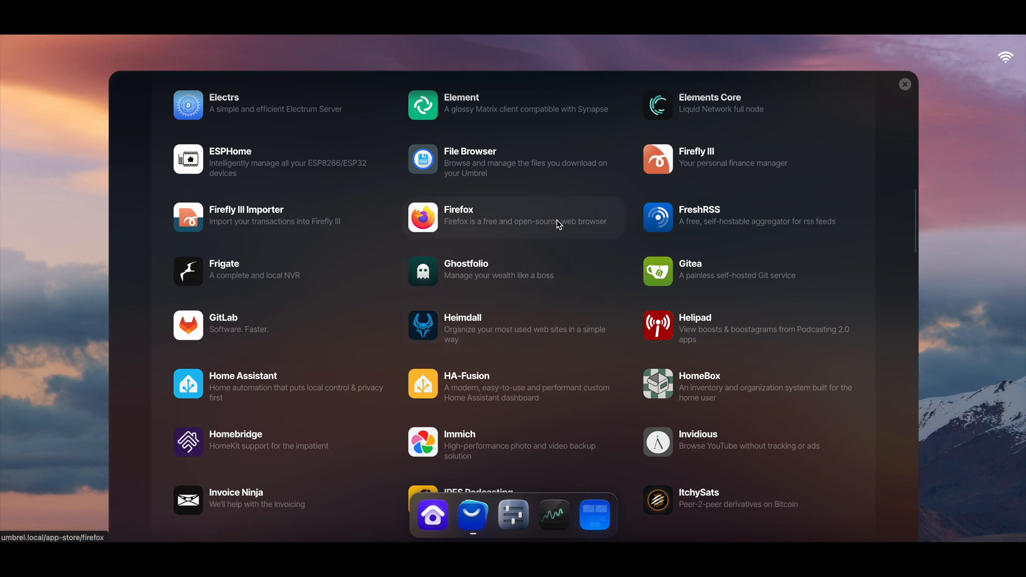
mouse_move(549, 250)
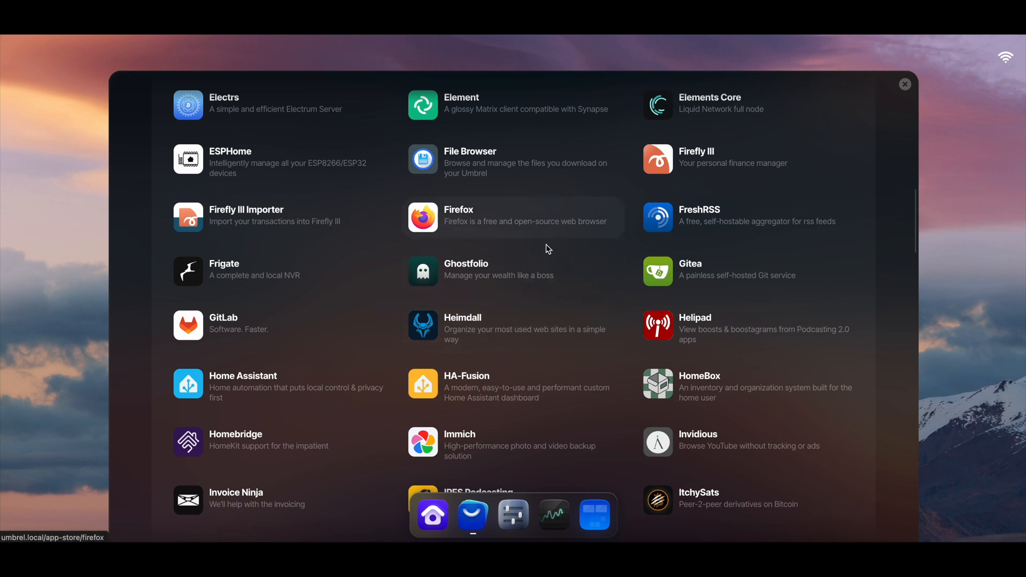
scroll("down", 3)
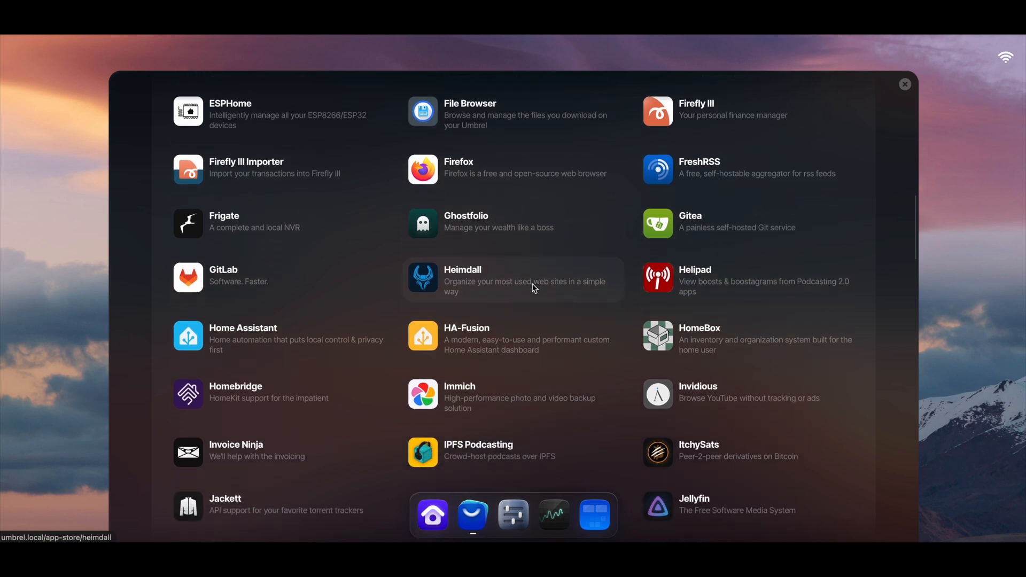
scroll("down", 3)
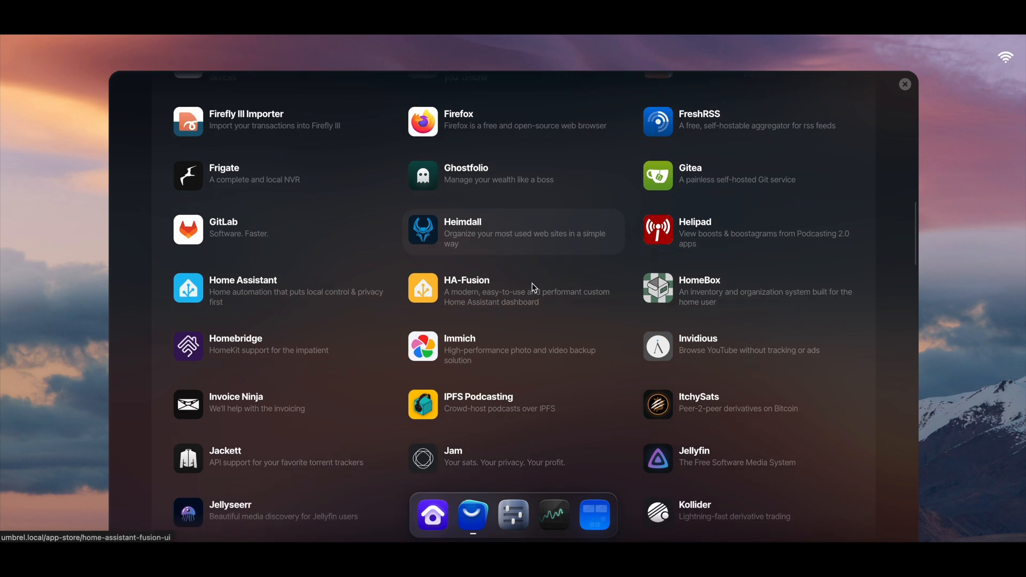
scroll("down", 3)
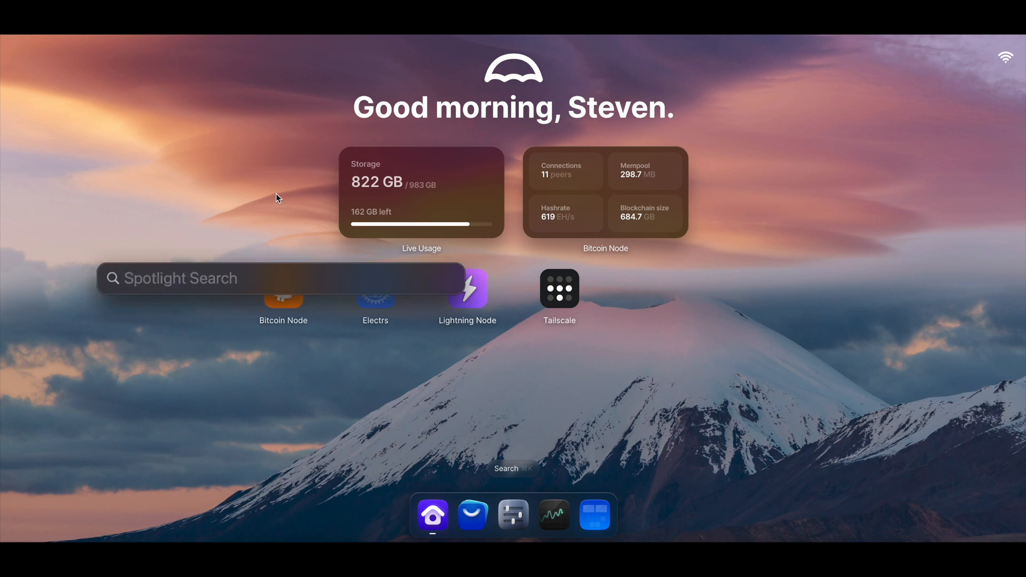
Step: Enter 2*144*365/1000 in Spotlight to get the yearly figure of 105.12
type("2")
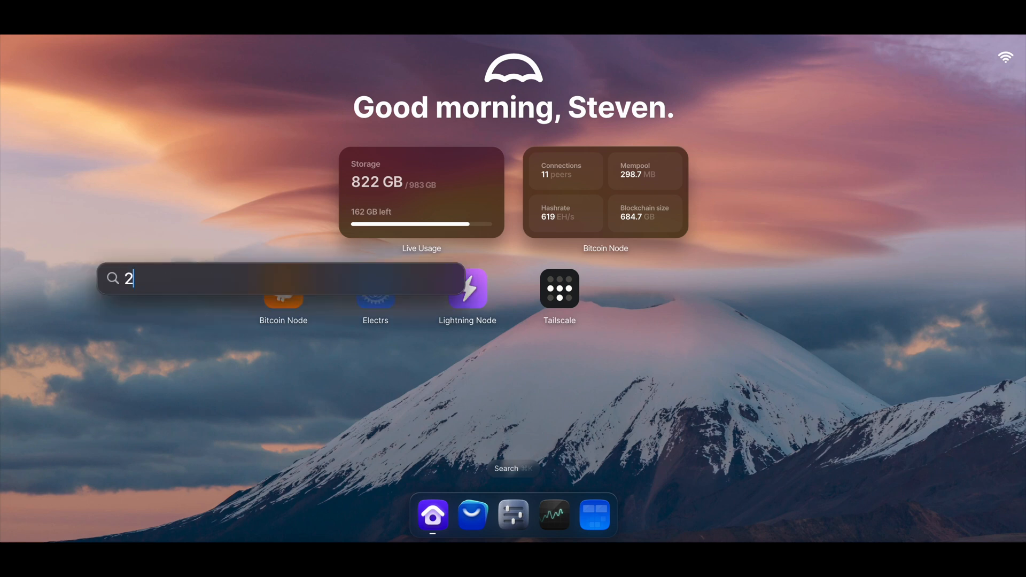
type("*")
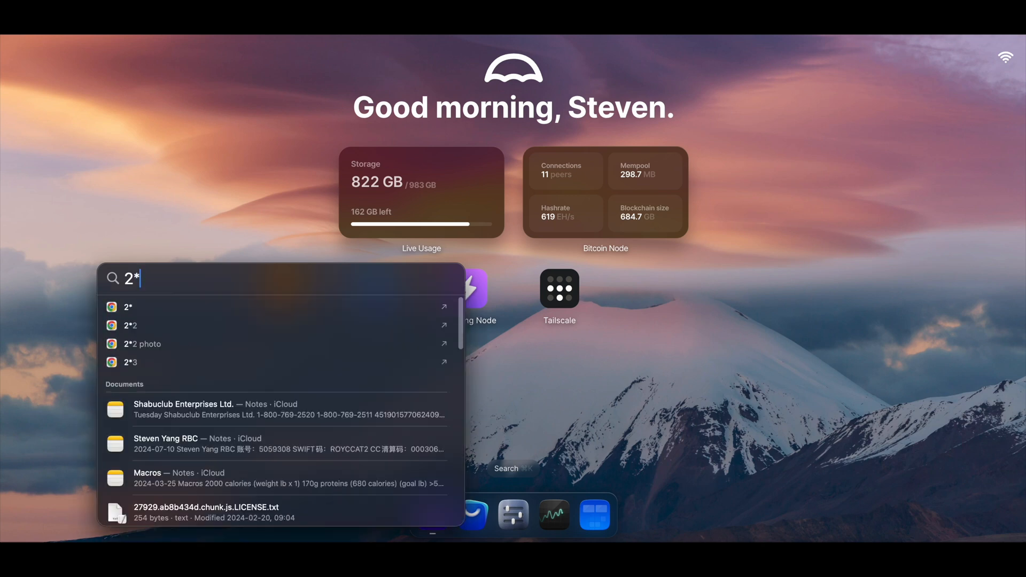
type("144")
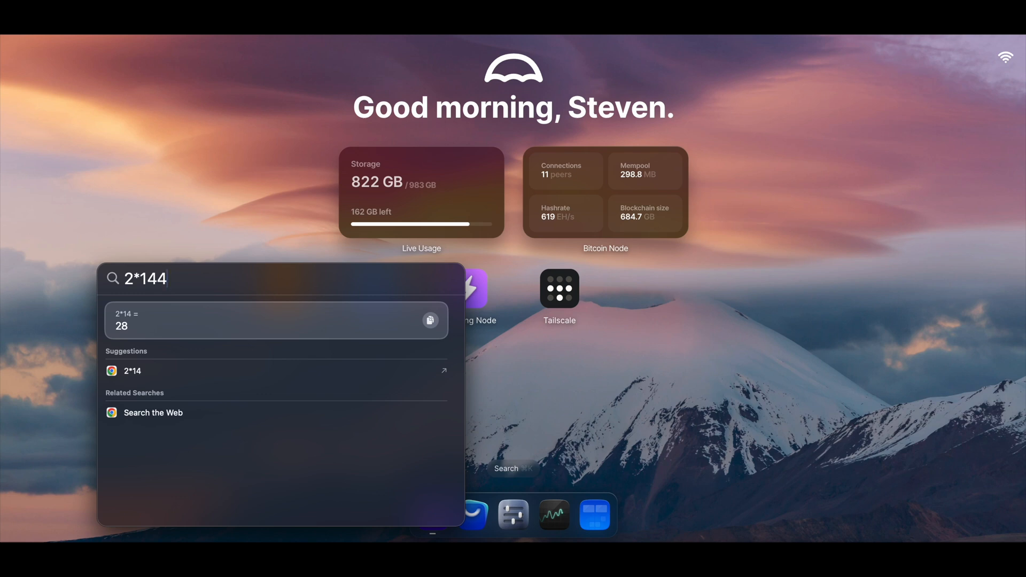
type("*365")
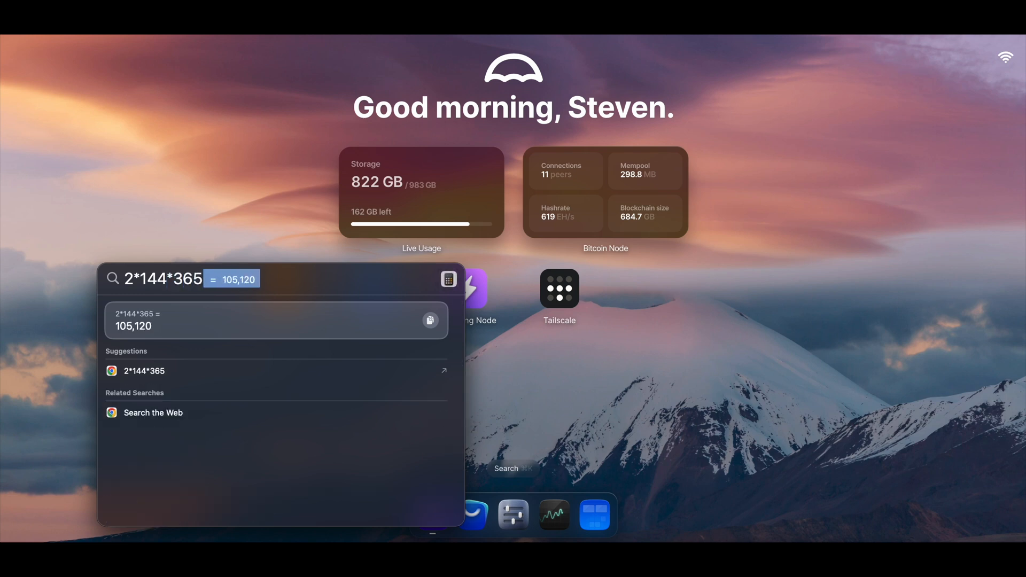
type("/1000")
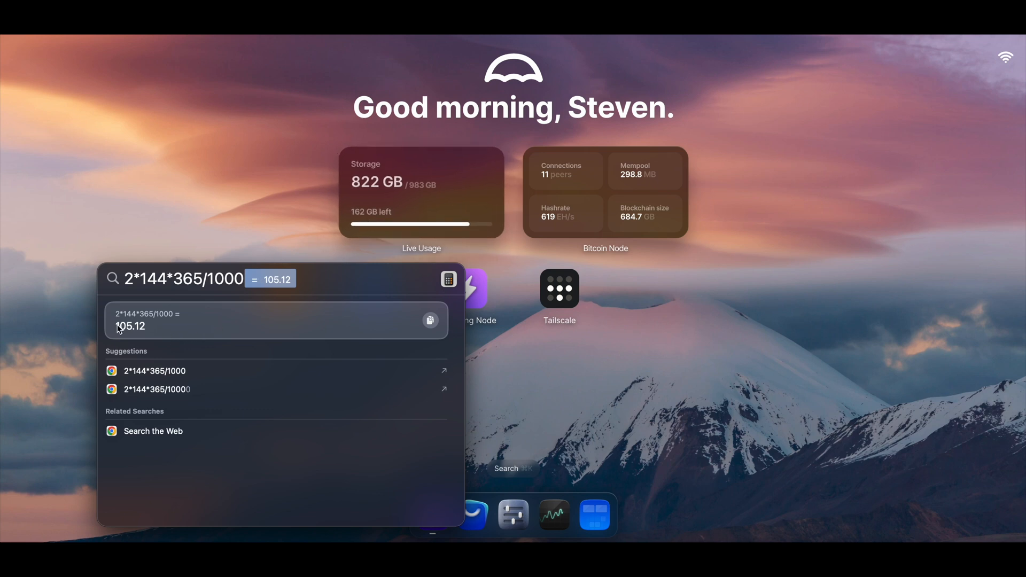
mouse_move(127, 336)
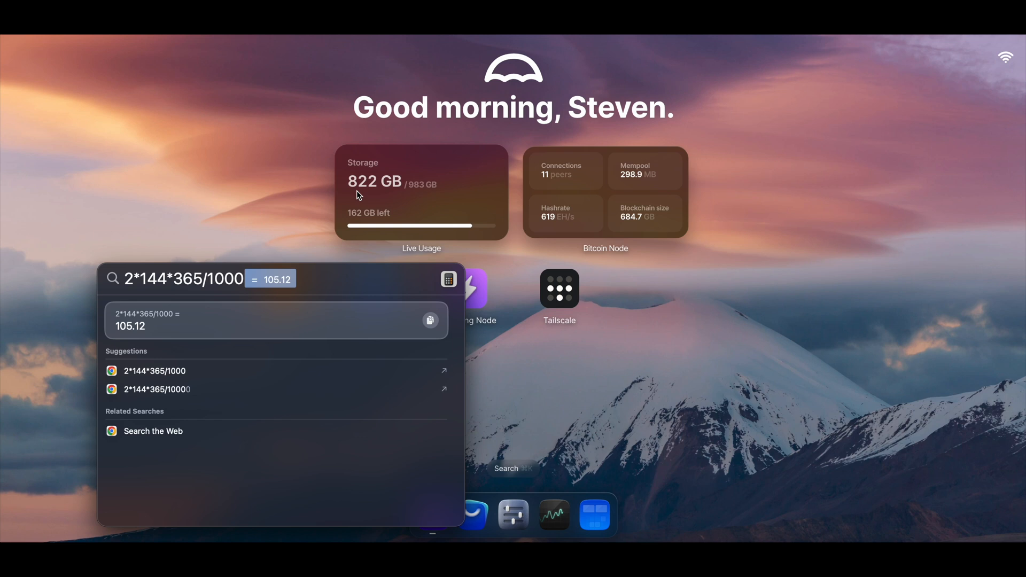
mouse_move(372, 194)
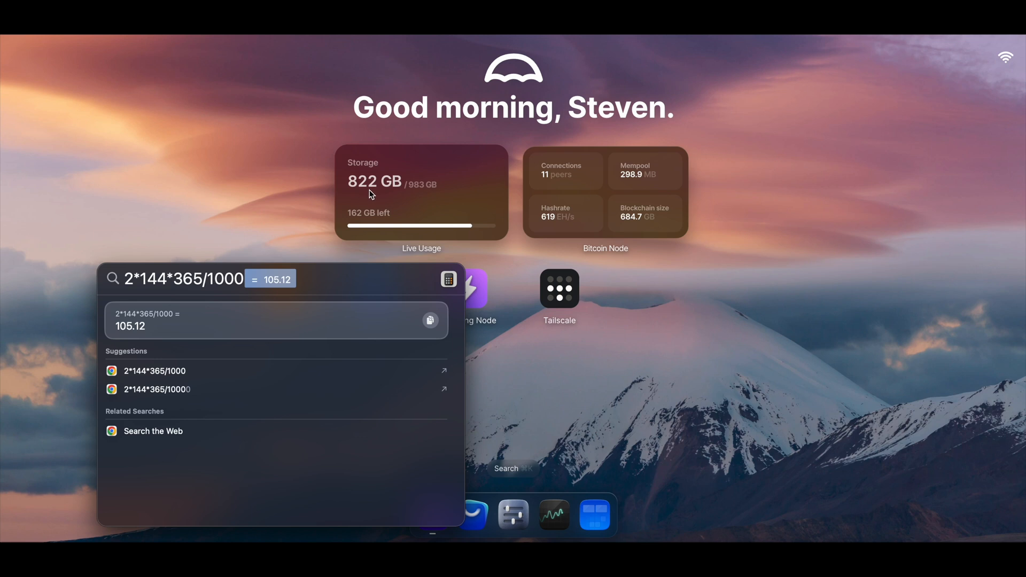
mouse_move(425, 196)
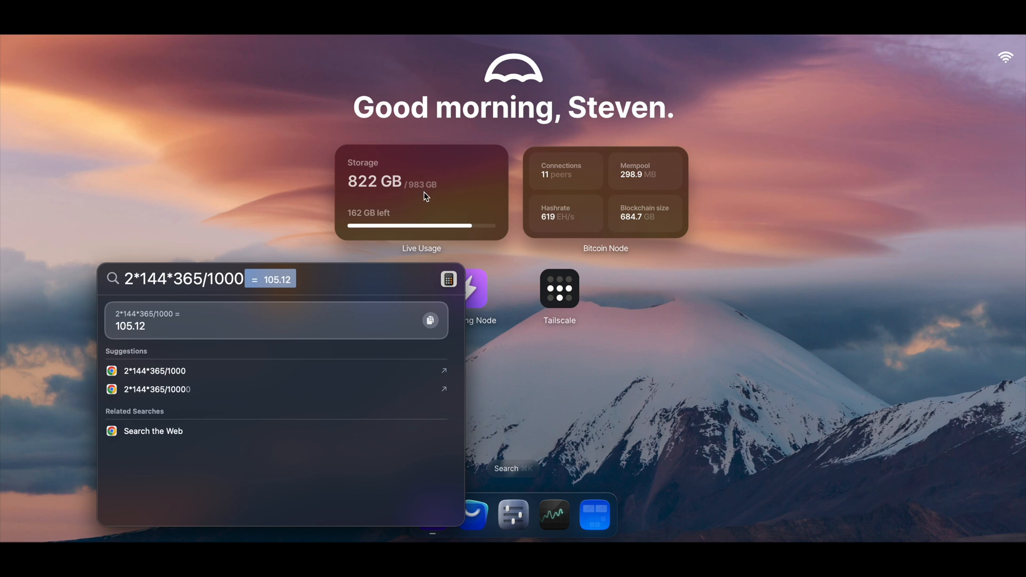
mouse_move(414, 285)
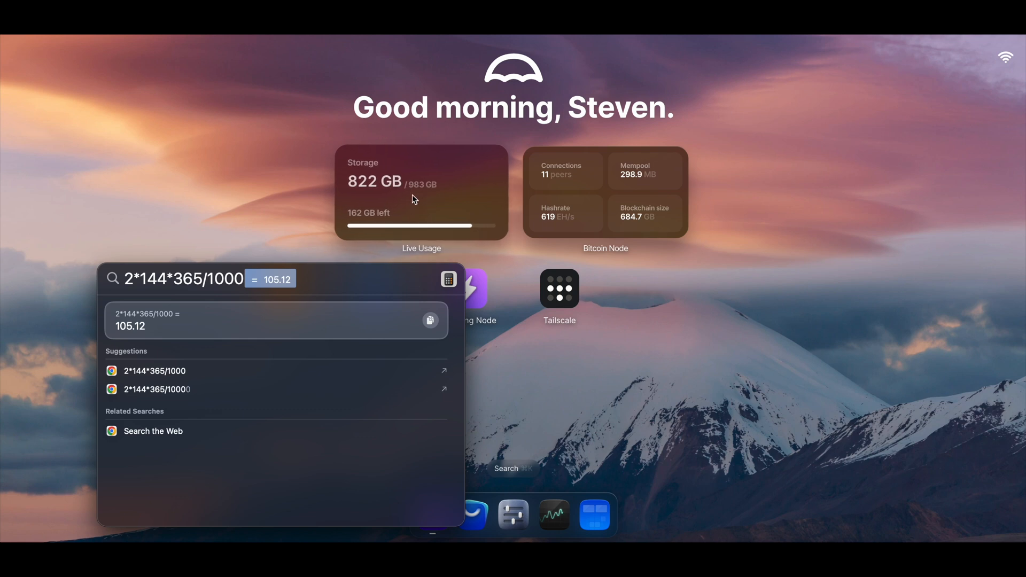
mouse_move(266, 185)
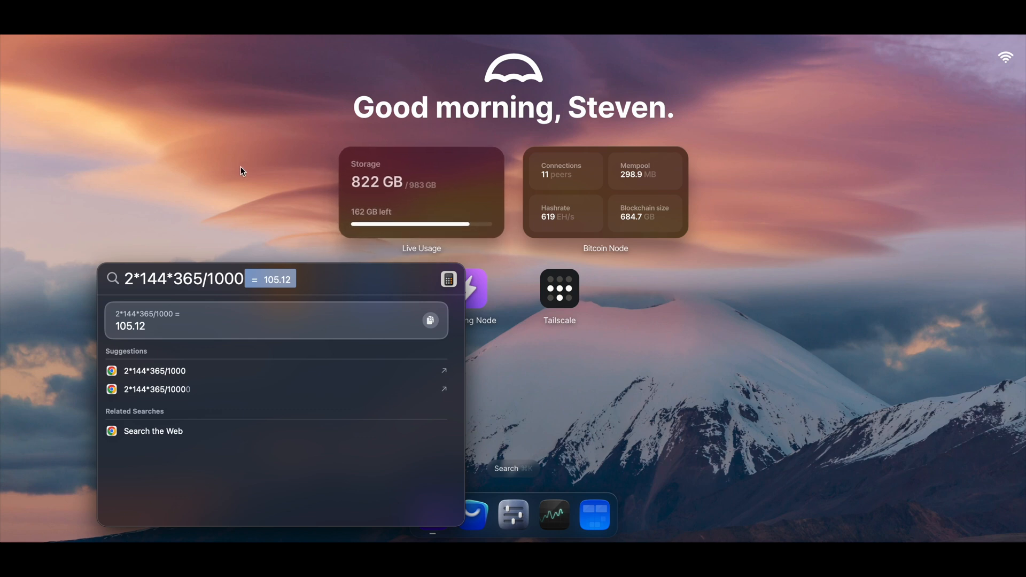
mouse_move(388, 182)
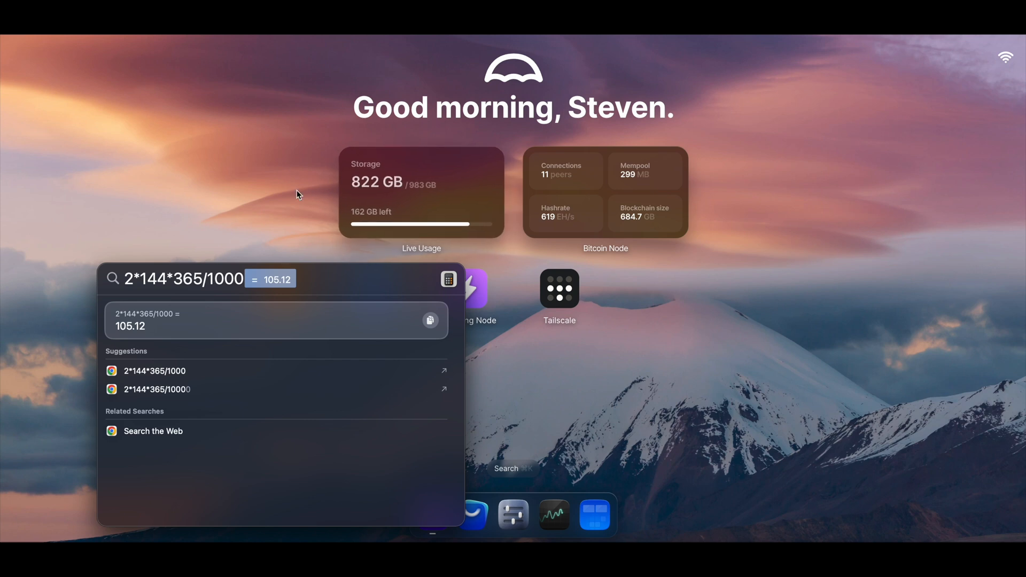
mouse_move(136, 293)
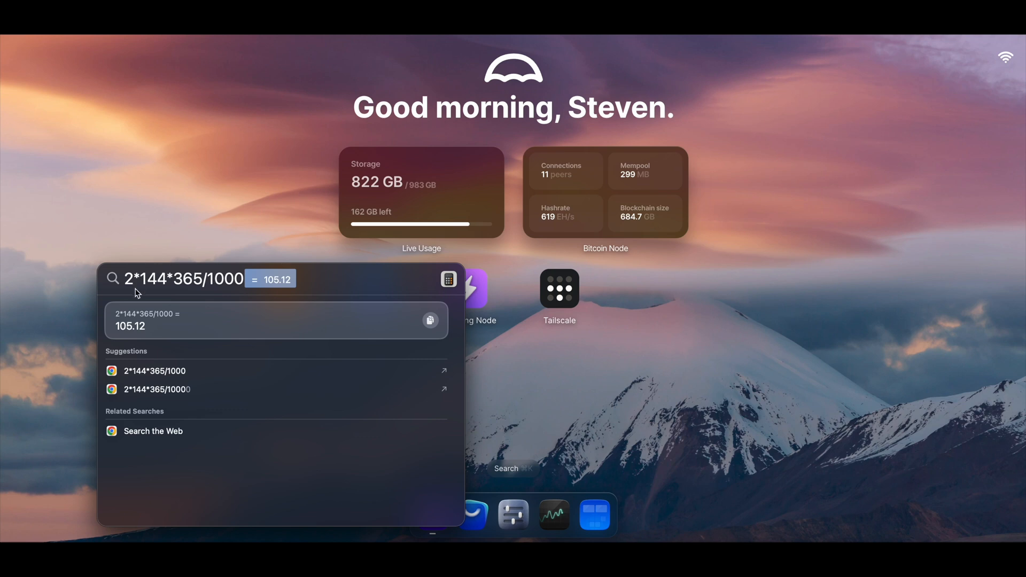
mouse_move(149, 286)
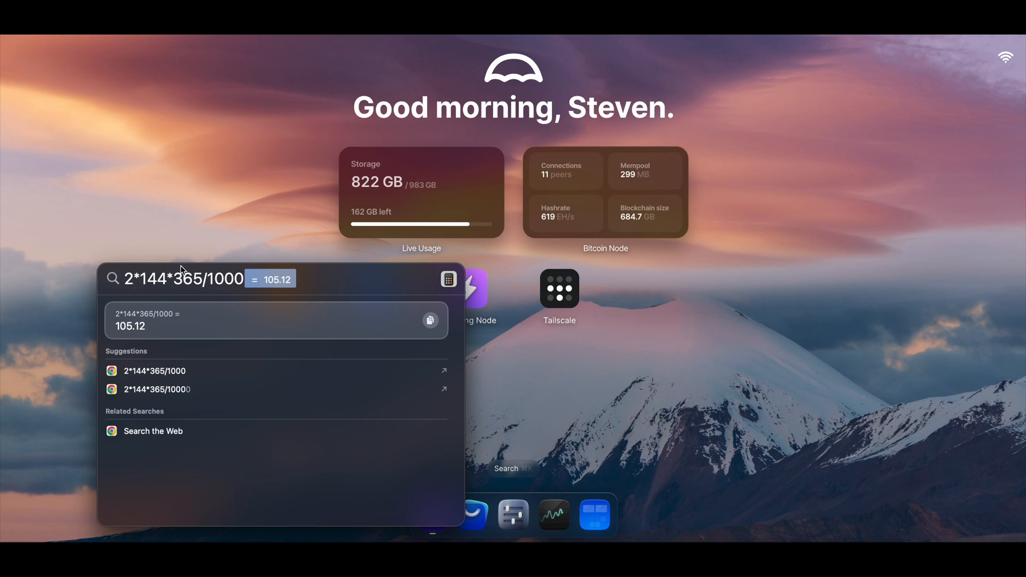
mouse_move(180, 238)
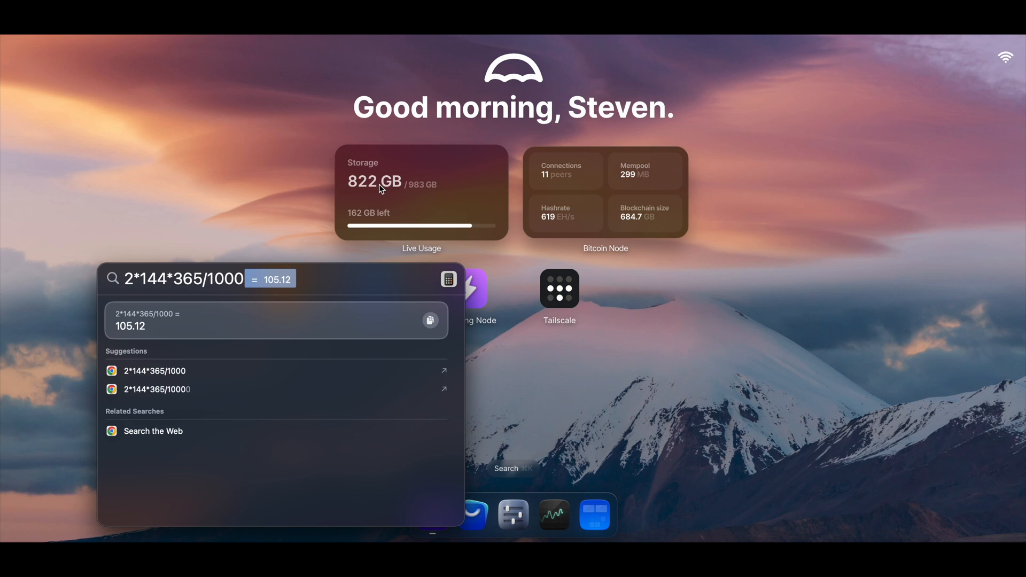
mouse_move(307, 201)
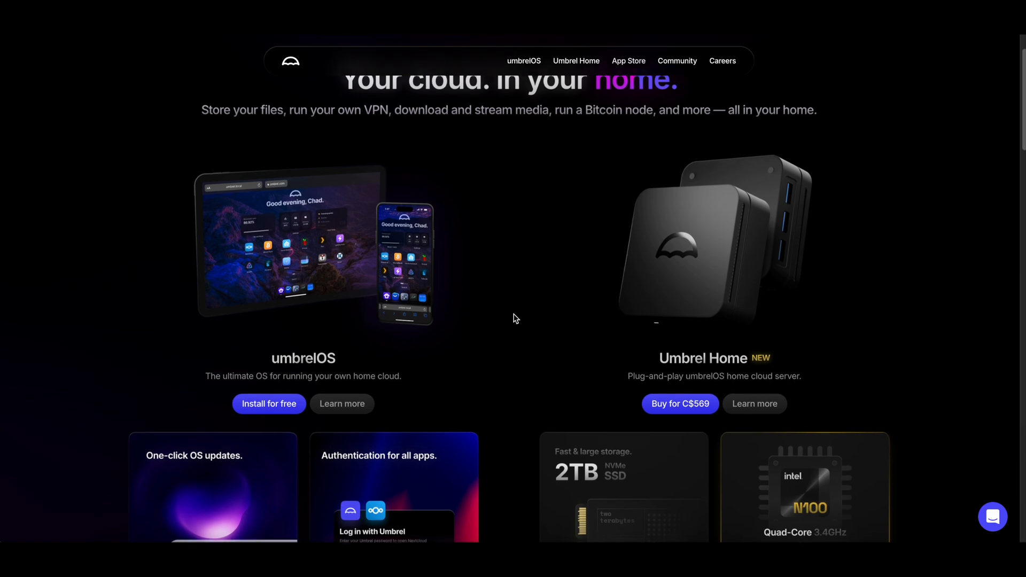
Step: Look over the Umbrel Home's C$569 price and hardware specs on the umbrel.com homepage
scroll("down", 3)
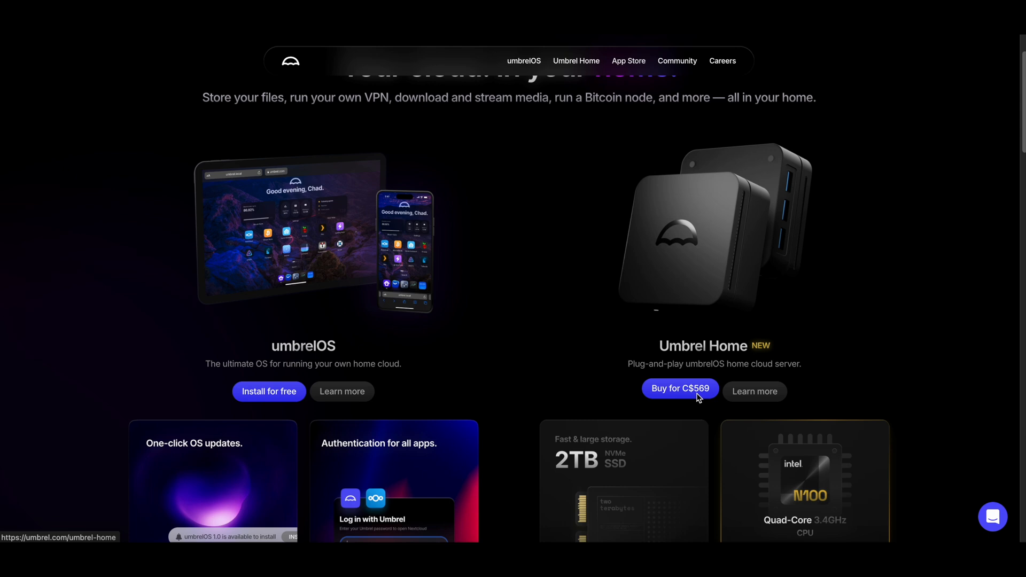
mouse_move(578, 332)
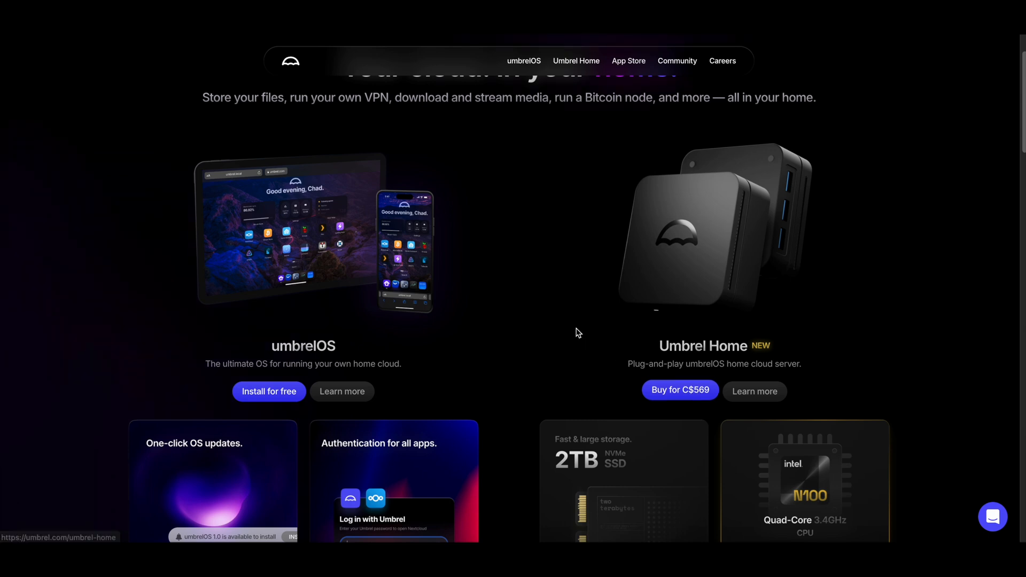
scroll("down", 3)
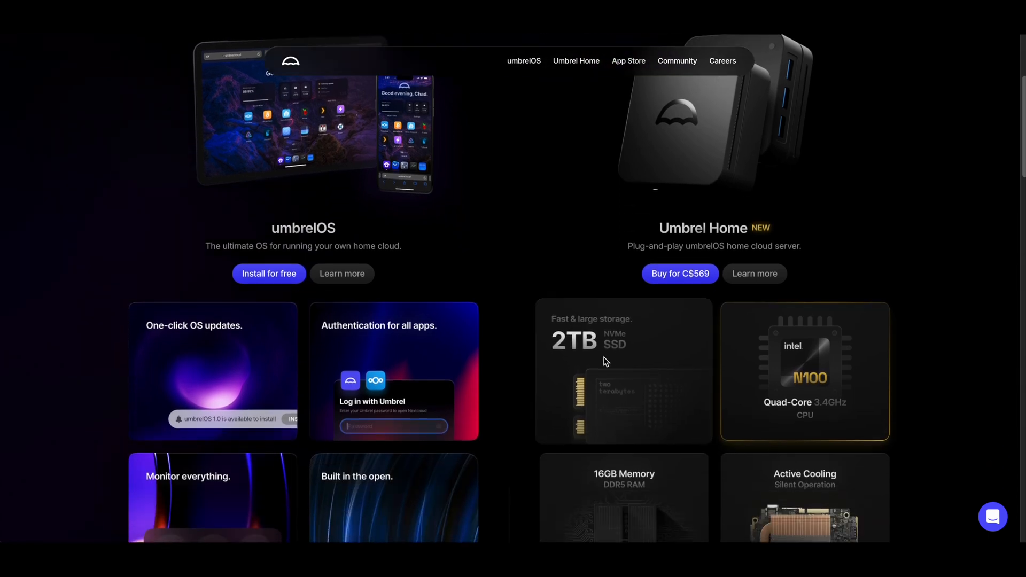
mouse_move(613, 383)
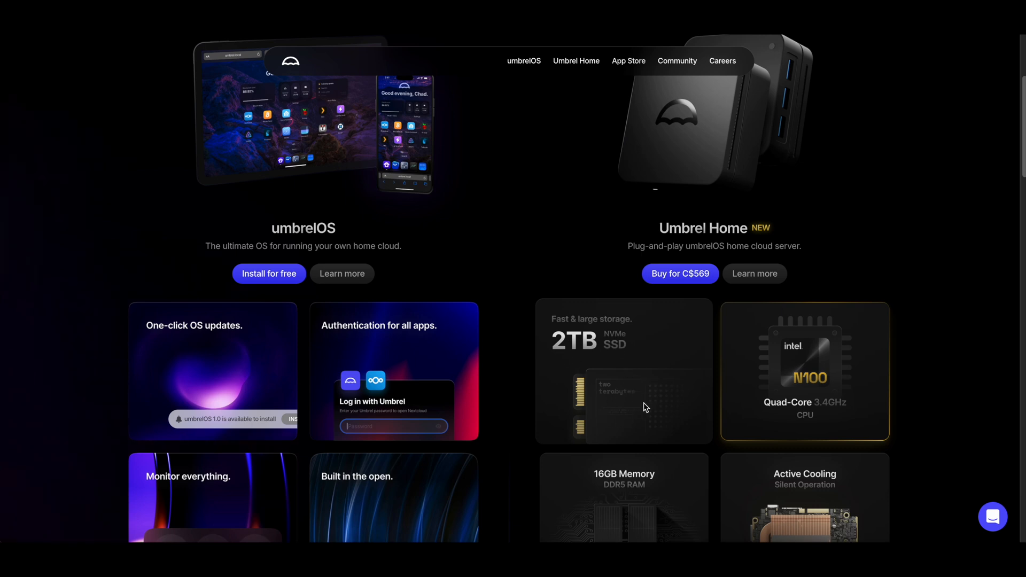
scroll("down", 3)
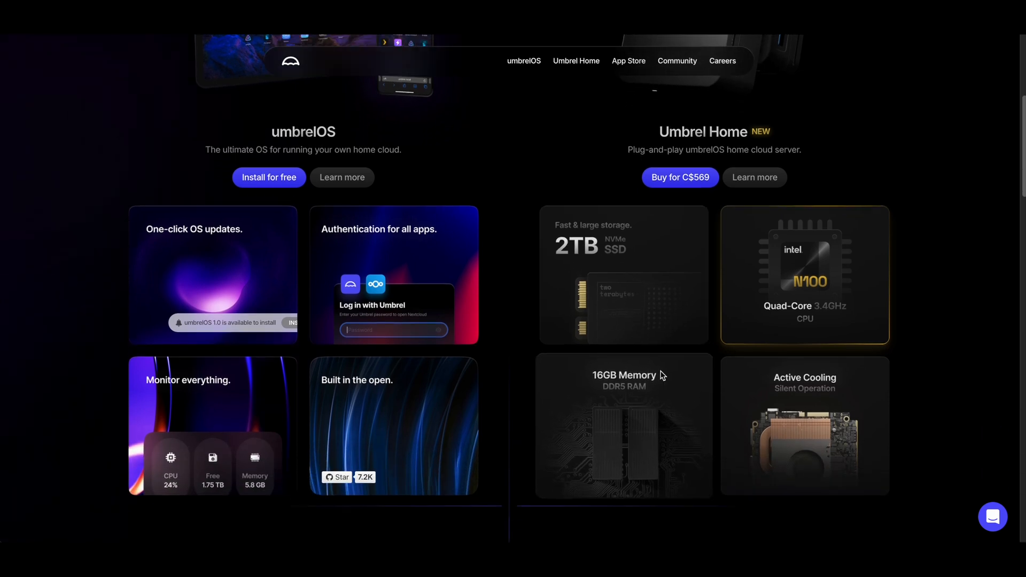
scroll("down", 3)
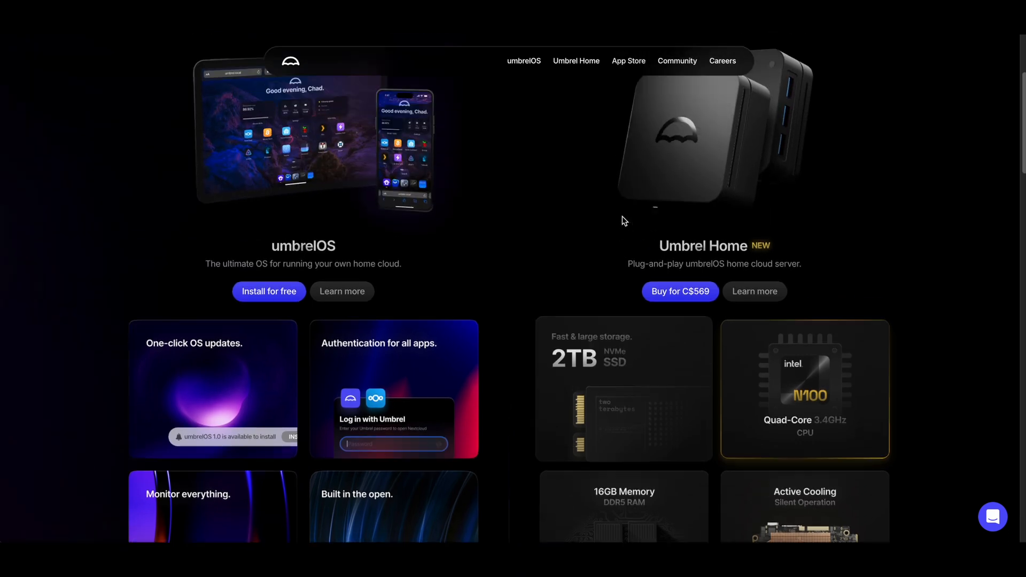
scroll("up", 3)
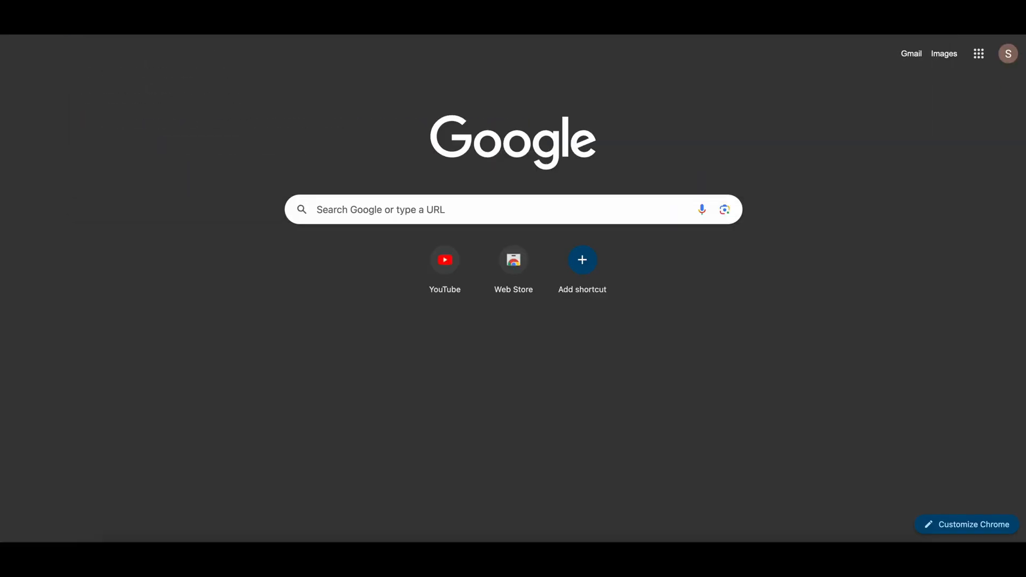
Step: Search Google for raspberry pi and go to the Raspberry Pi 5 product page
type("raspberry pi")
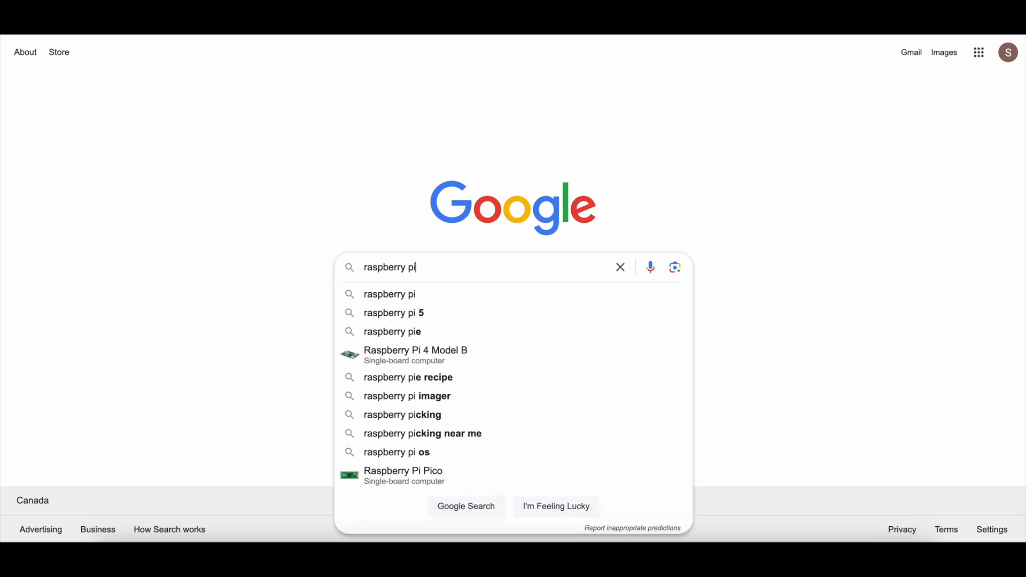
key("Enter")
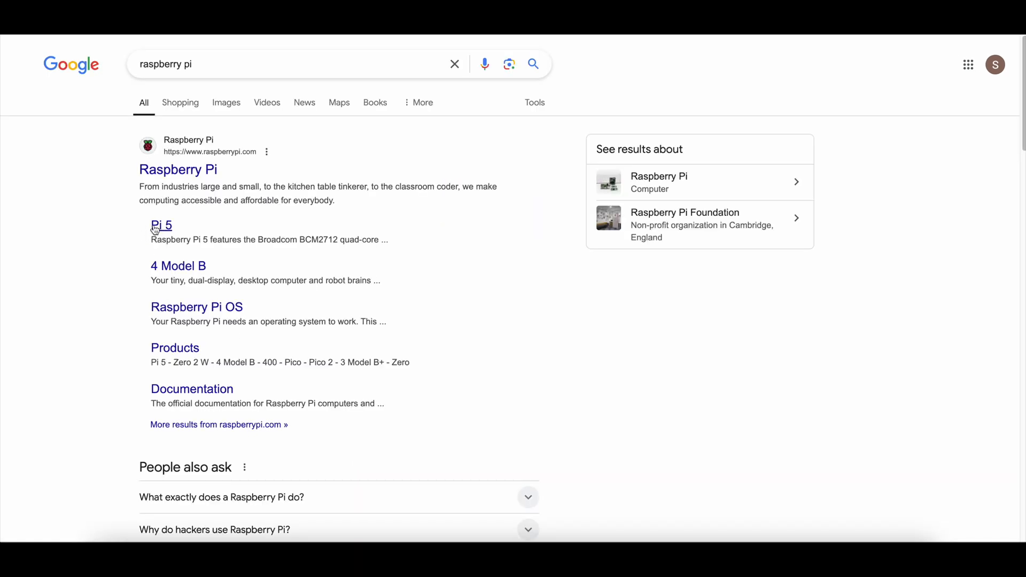
left_click(162, 226)
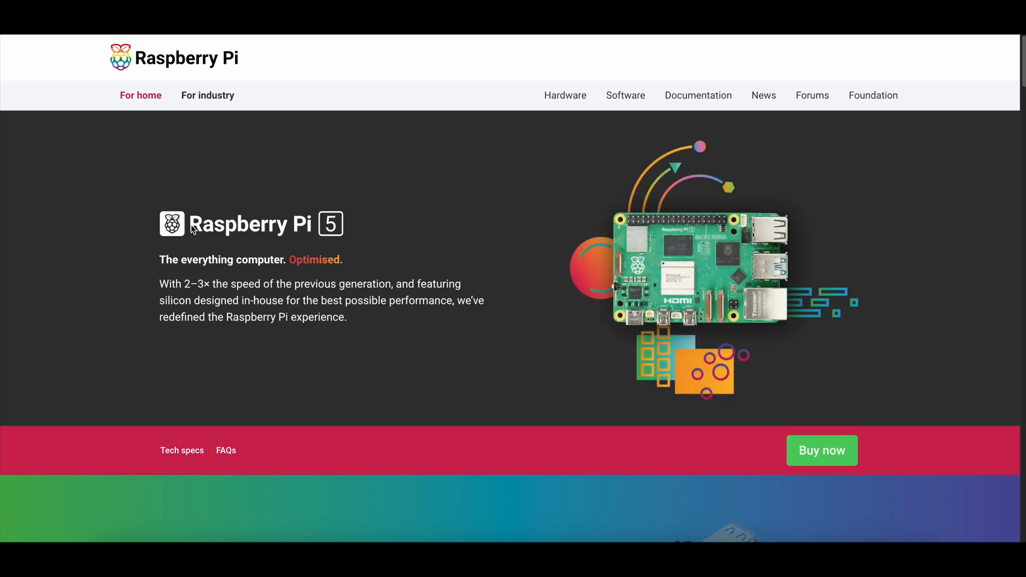
scroll("down", 3)
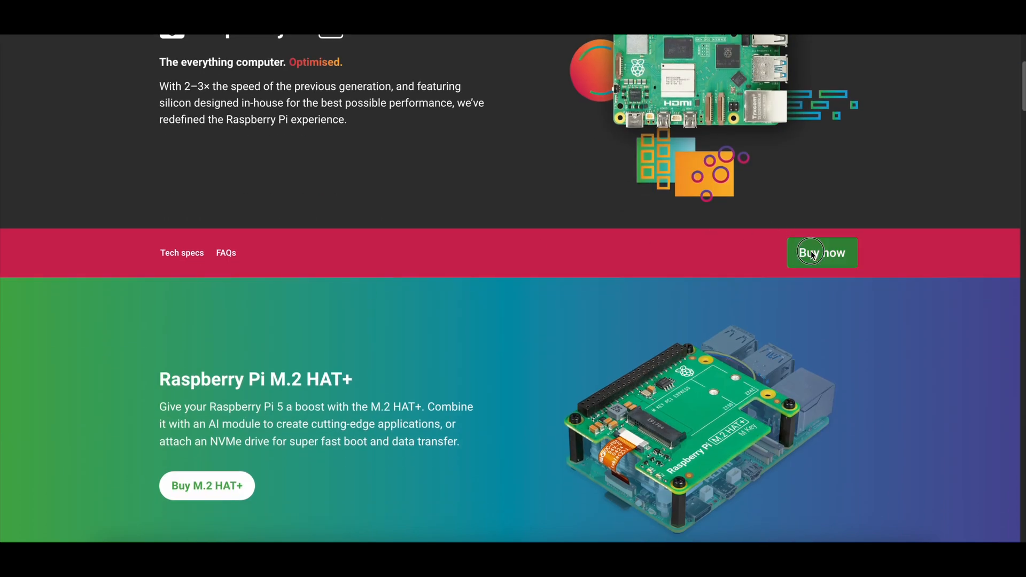
Step: From the Buy Raspberry Pi 5 reseller list for Canada, go to PiShop.ca
left_click(820, 252)
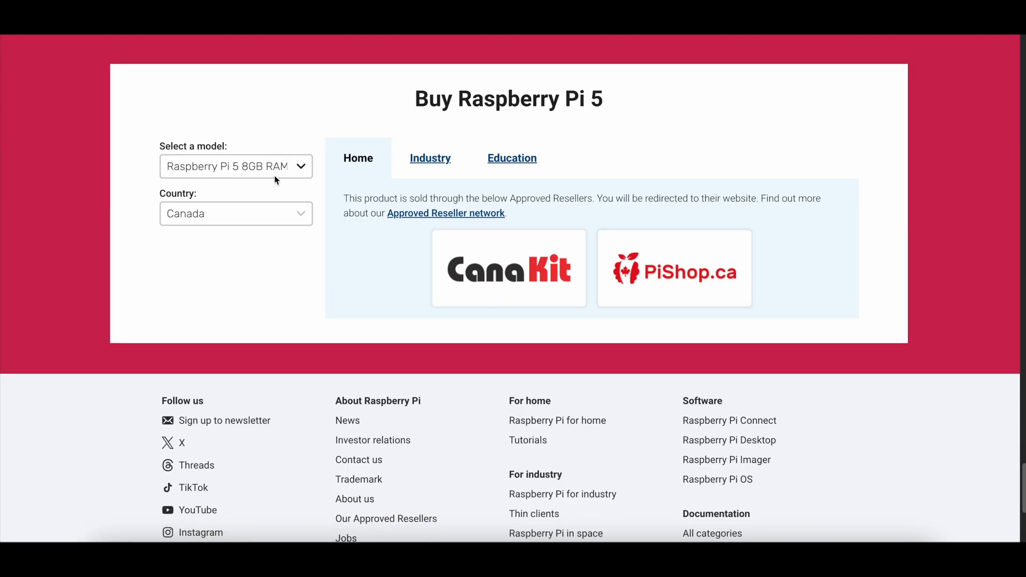
mouse_move(674, 268)
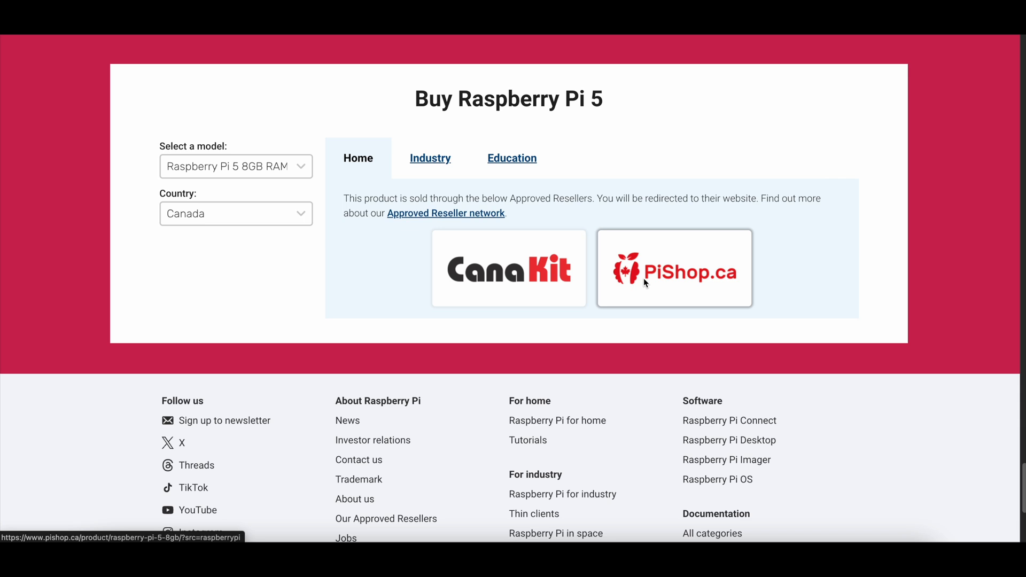
left_click(674, 268)
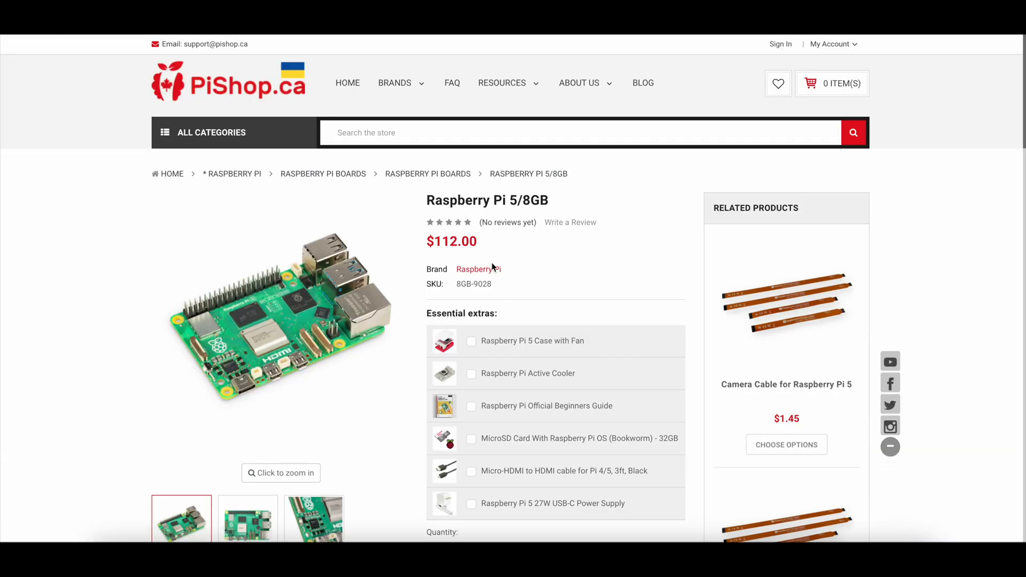
Step: Review PiShop.ca's Raspberry Pi 5/8GB listing priced at $112.00
scroll("down", 3)
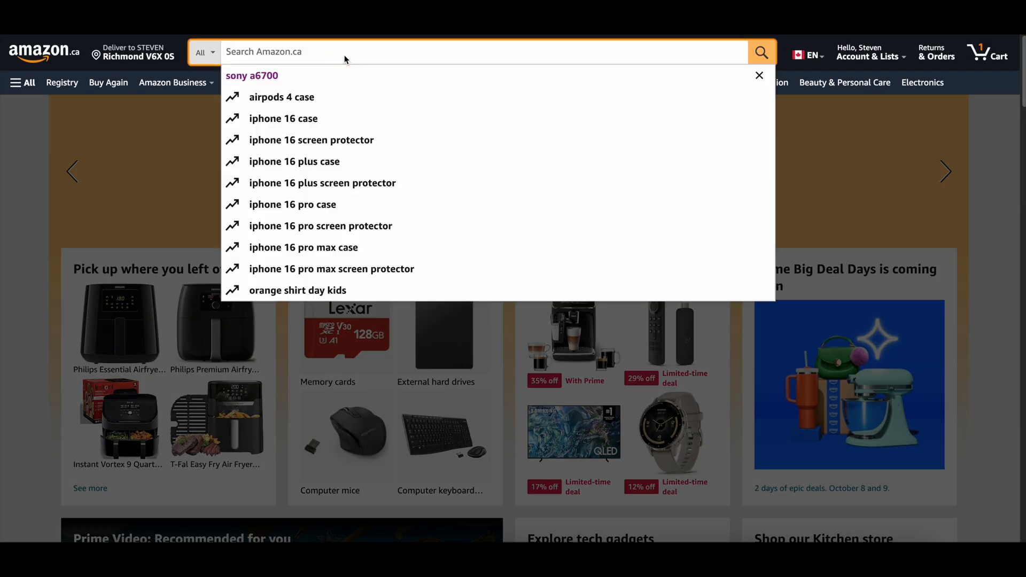
Step: Search Amazon.ca for 'crucial 2tb ssd' and view the Crucial MX500 2TB listing at $213.99
type("cru")
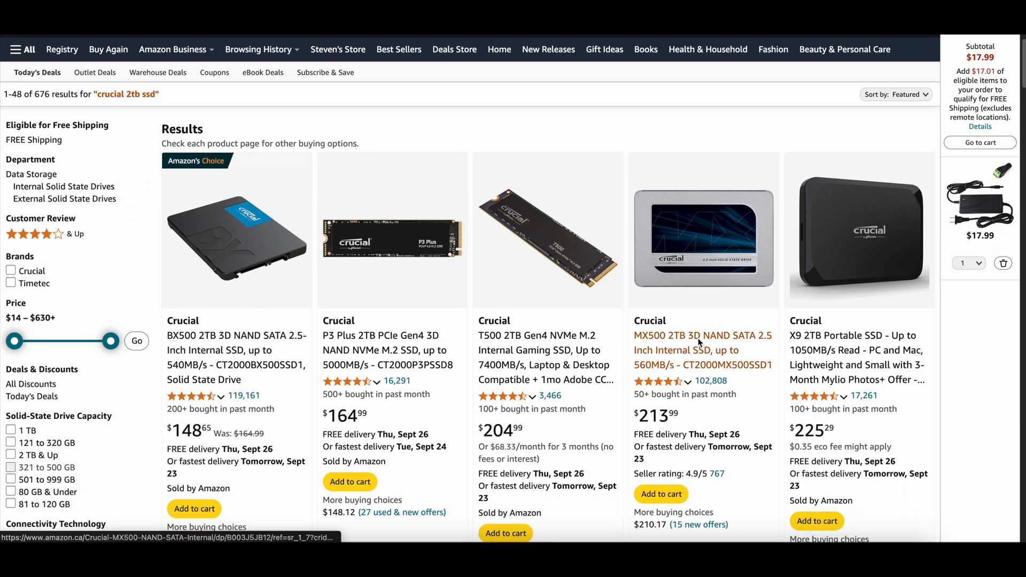
left_click(702, 349)
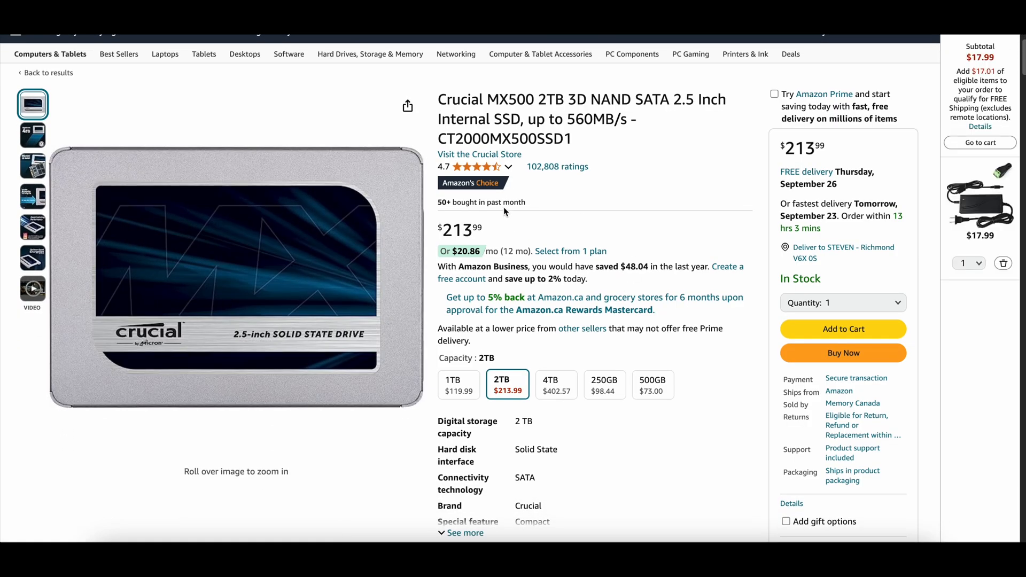
scroll("down", 3)
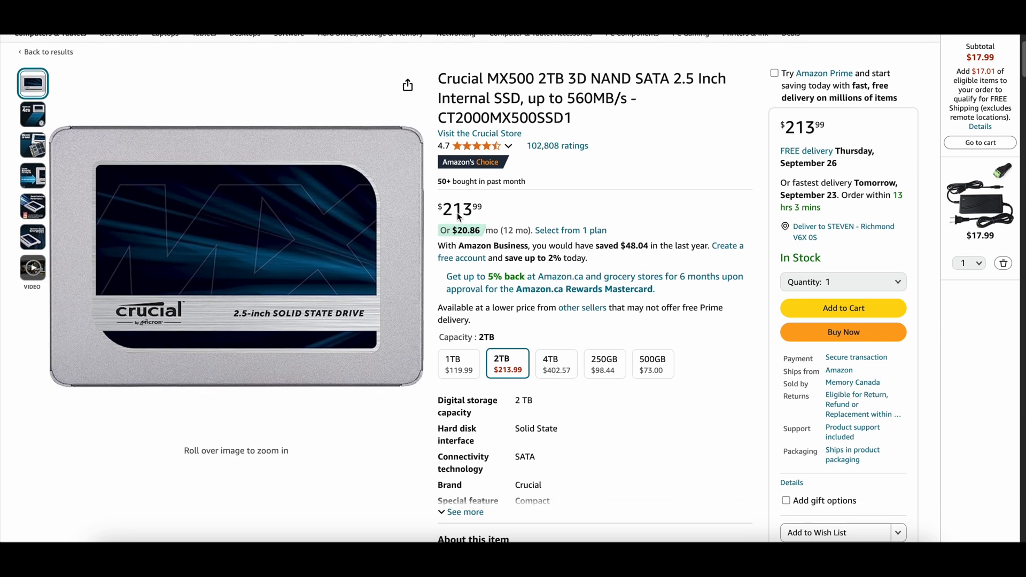
mouse_move(631, 153)
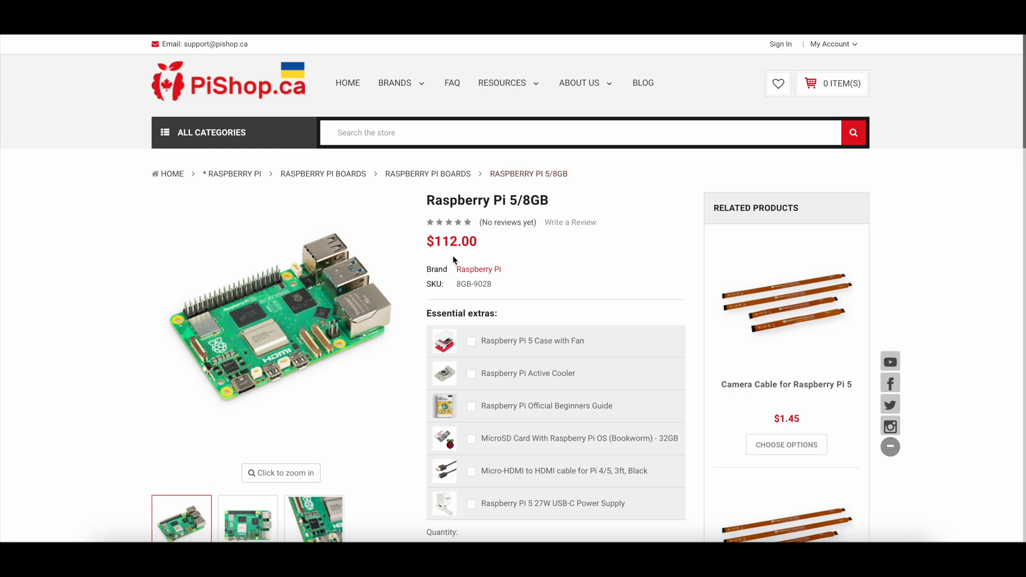
mouse_move(455, 261)
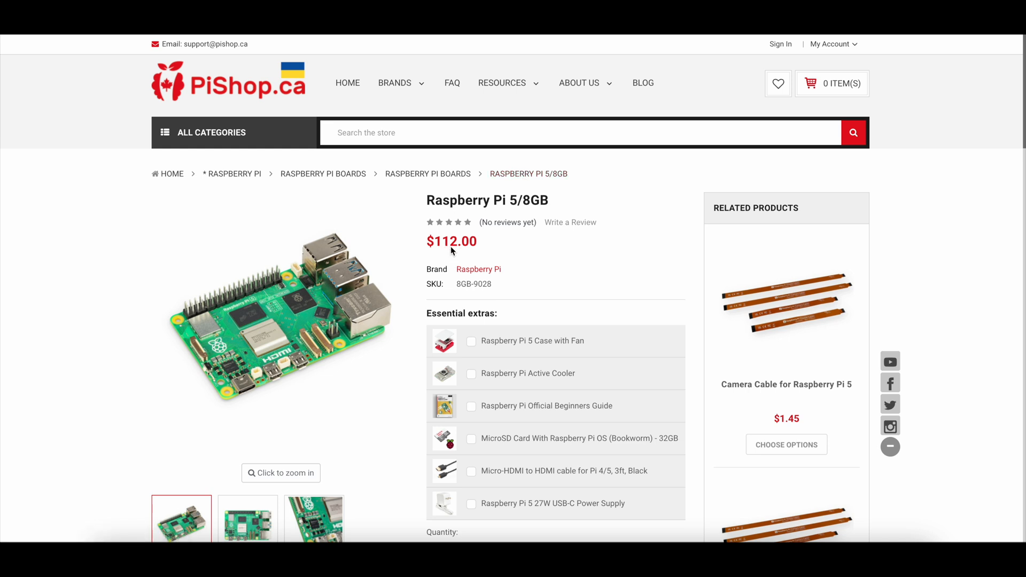
mouse_move(780, 43)
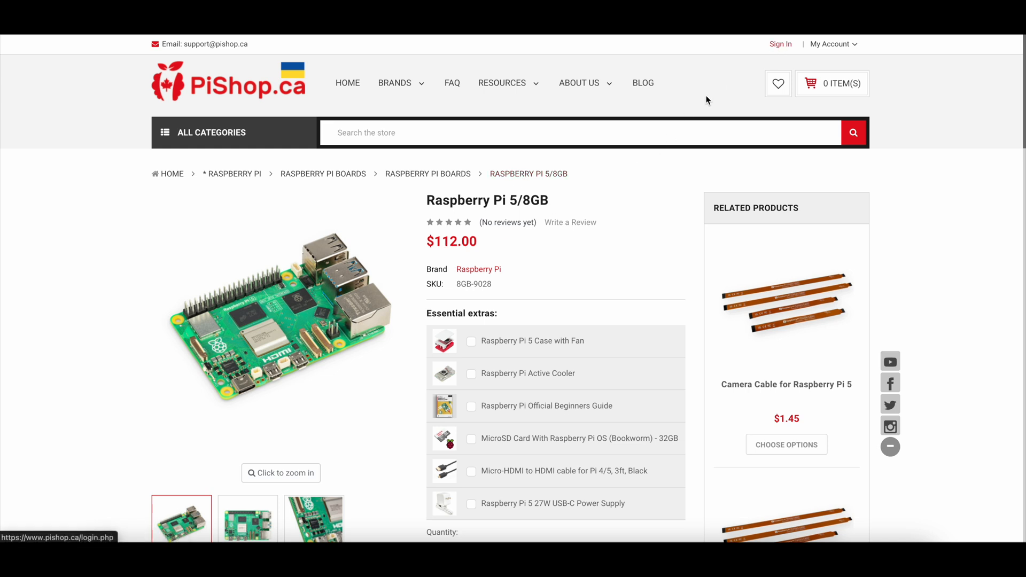
mouse_move(687, 118)
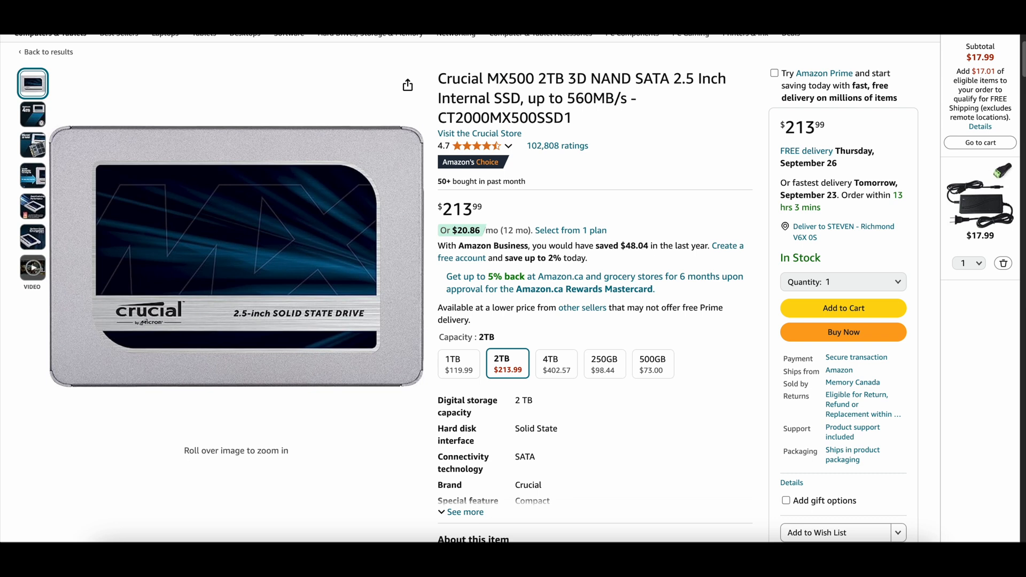
Step: Review the MX500 SSD page down to its $242.47 Frequently bought together bundle
scroll("down", 3)
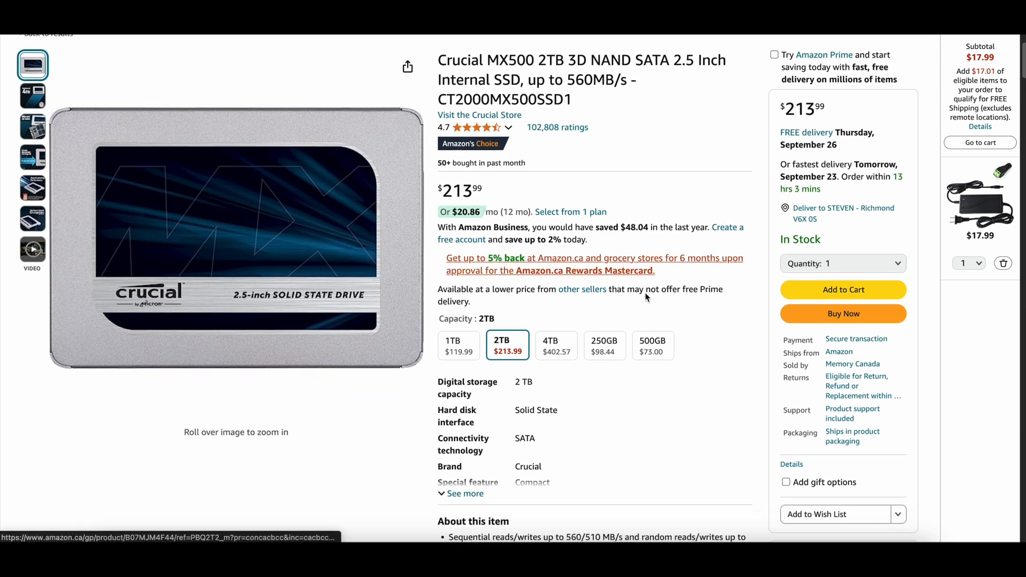
scroll("down", 3)
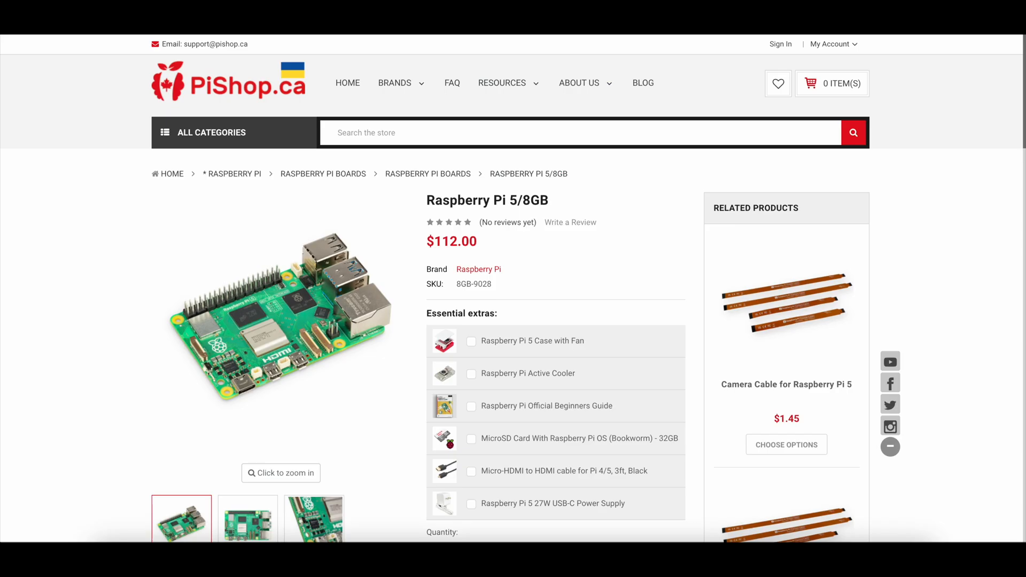
mouse_move(463, 211)
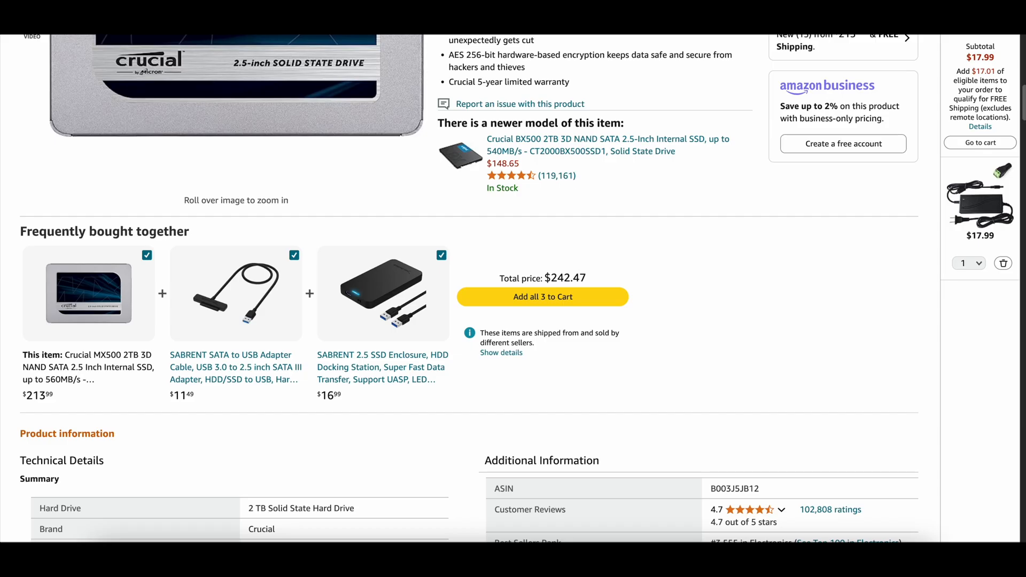
scroll("down", 3)
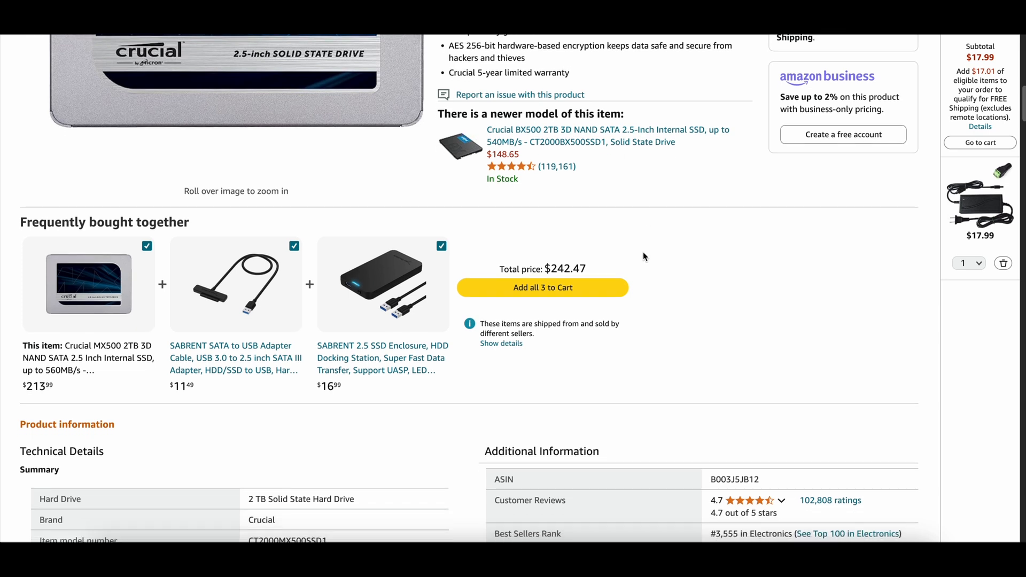
scroll("down", 3)
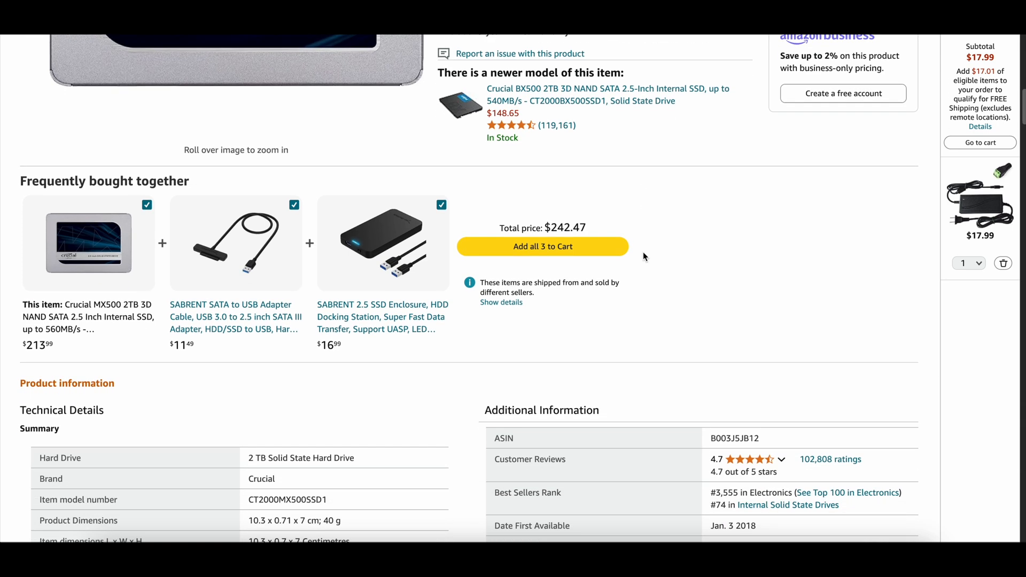
scroll("up", 3)
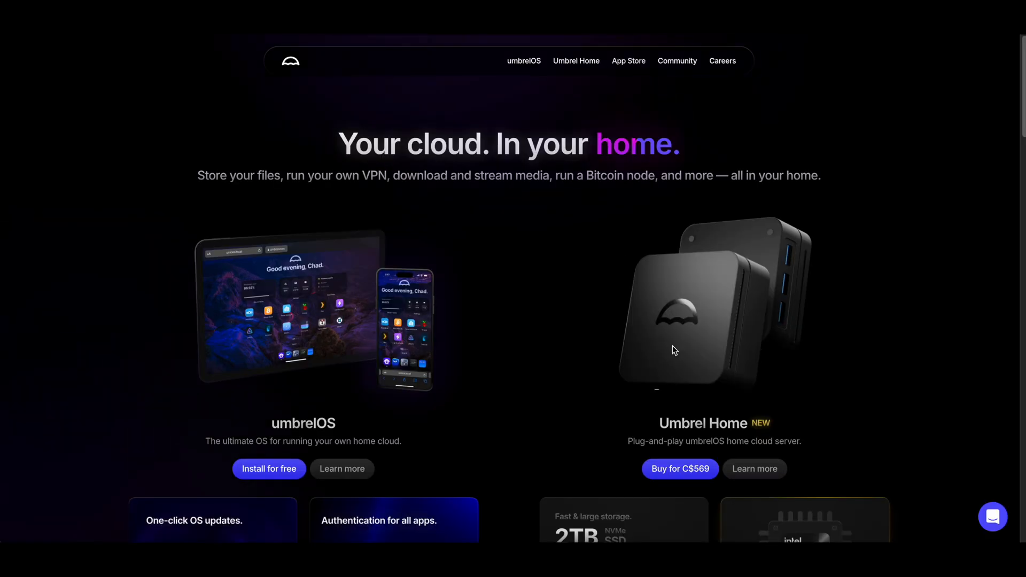
mouse_move(572, 332)
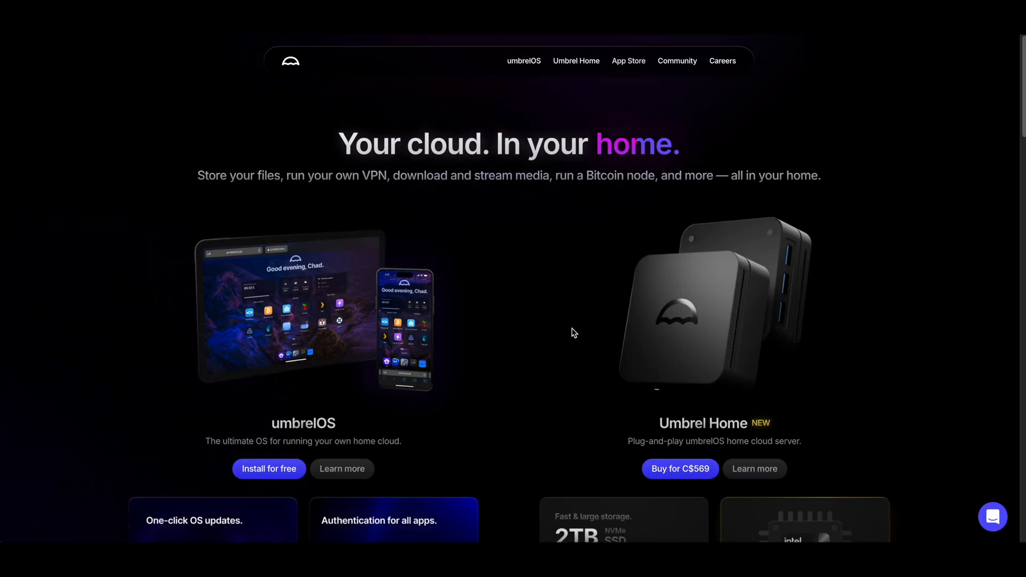
Step: Scroll the umbrel.com home page toward the Umbrel Home section and its product link
scroll("down", 3)
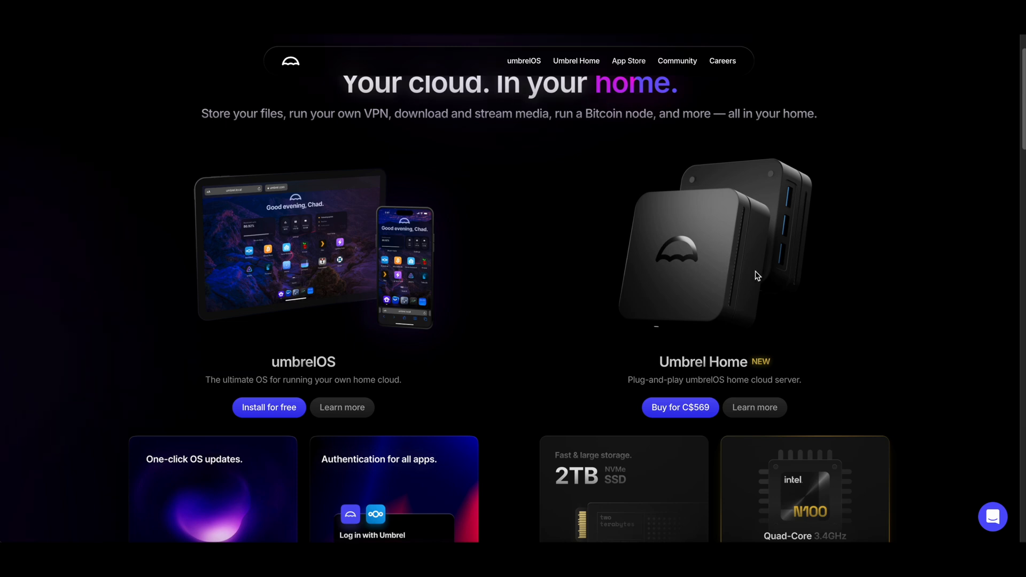
mouse_move(651, 226)
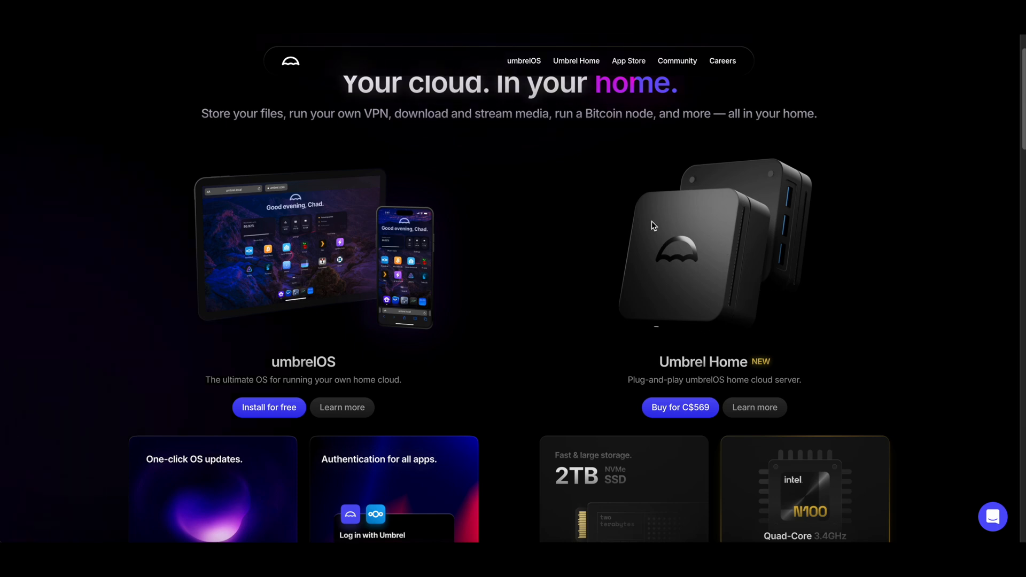
mouse_move(699, 190)
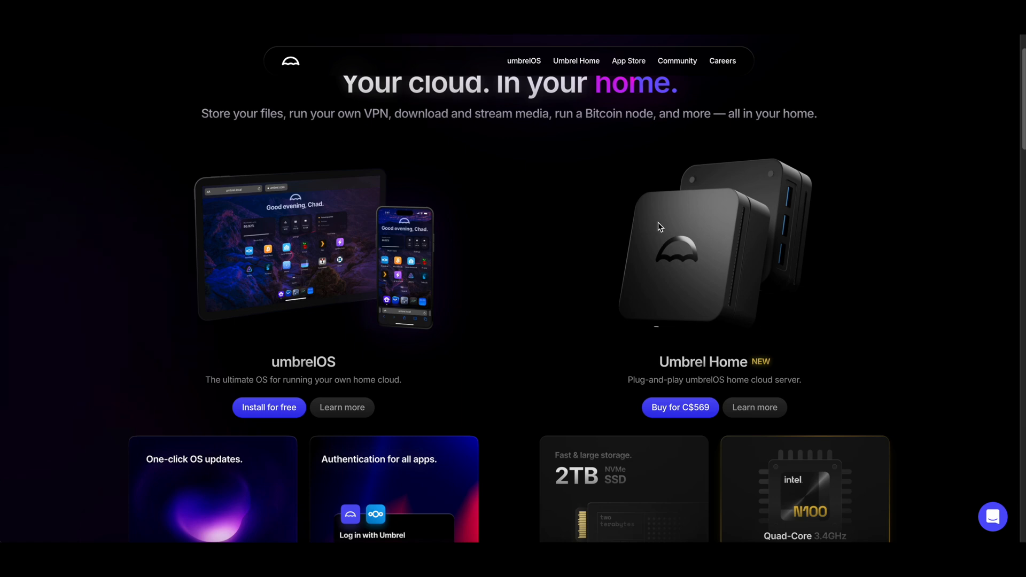
mouse_move(725, 320)
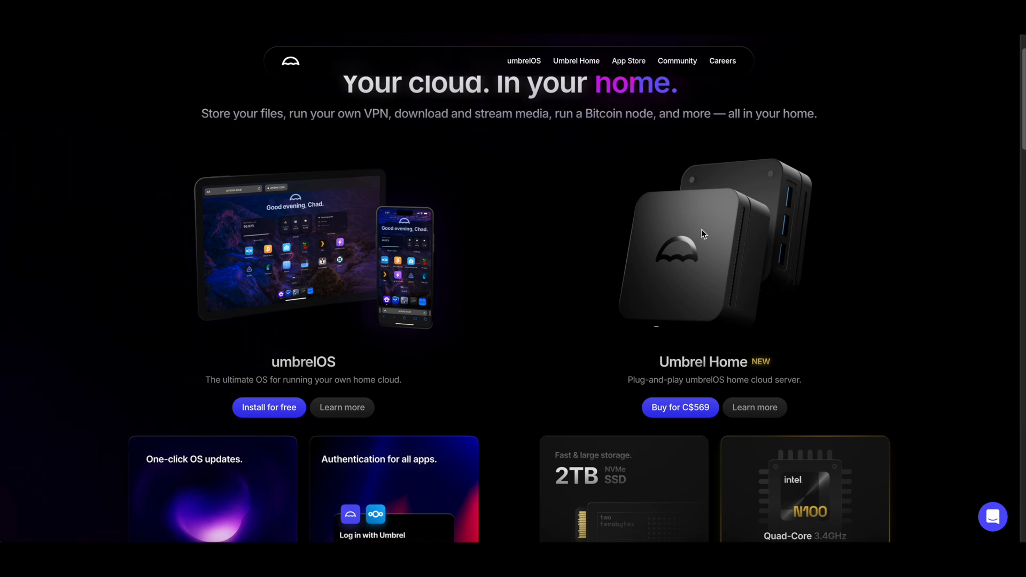
mouse_move(645, 235)
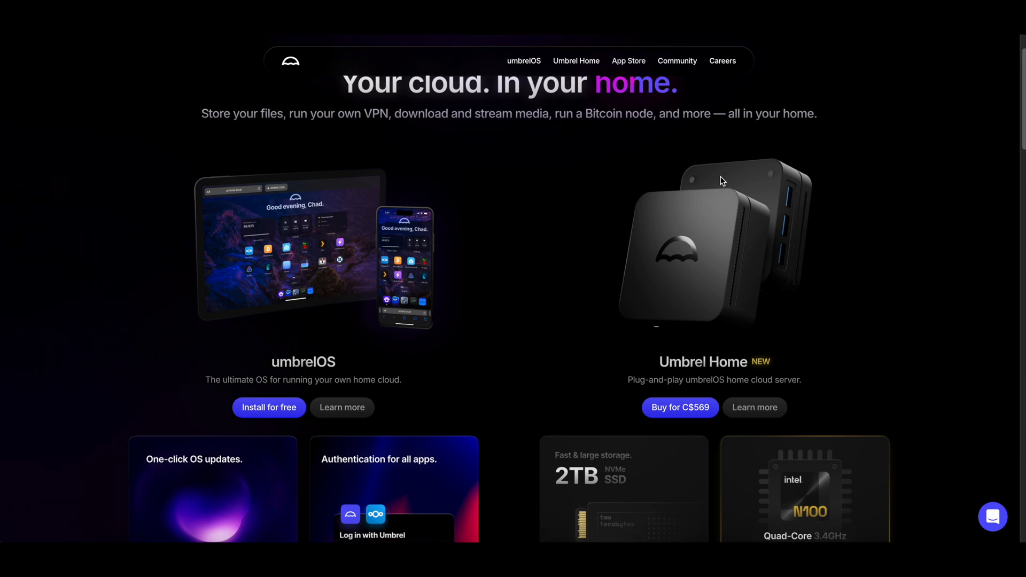
mouse_move(705, 238)
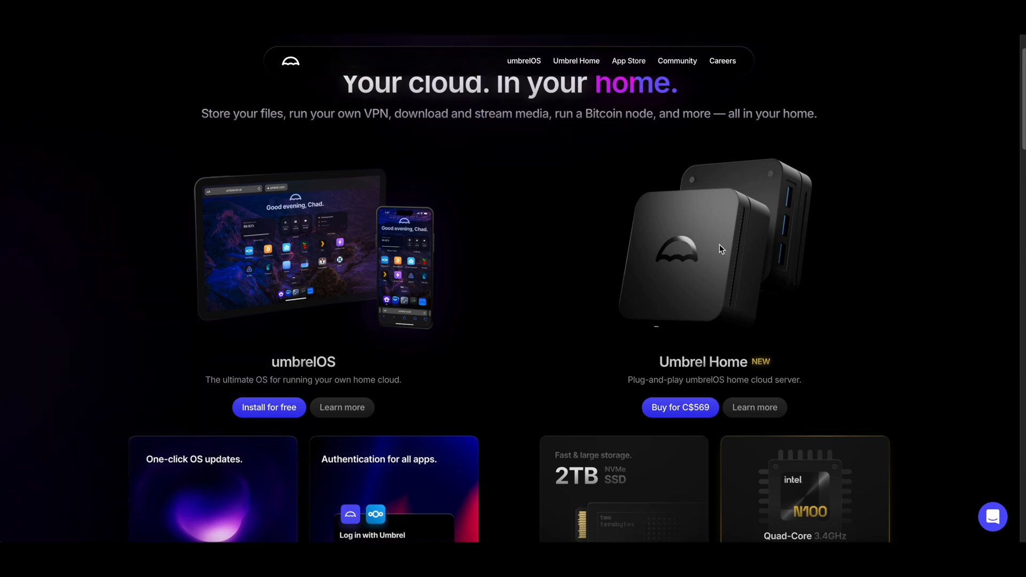
scroll("down", 3)
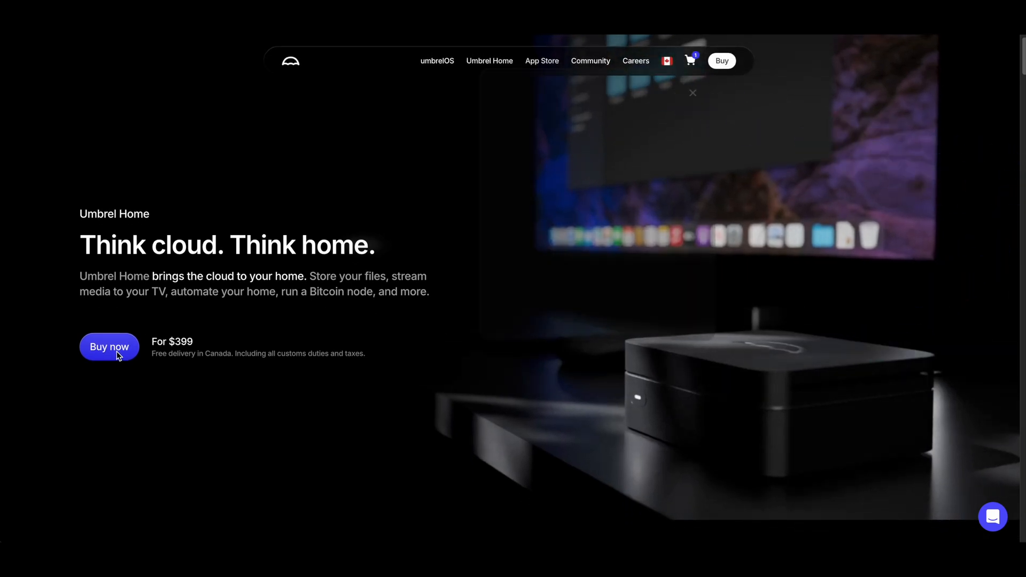
Step: Check the cart's C$569 Umbrel Home total with free shipping and duties, then return to the product page
left_click(689, 59)
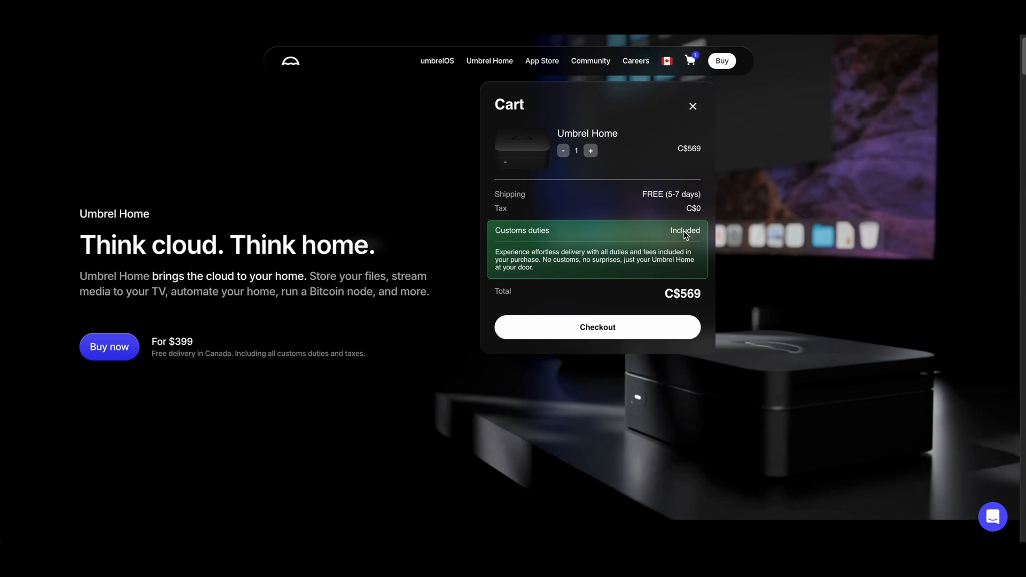
mouse_move(717, 190)
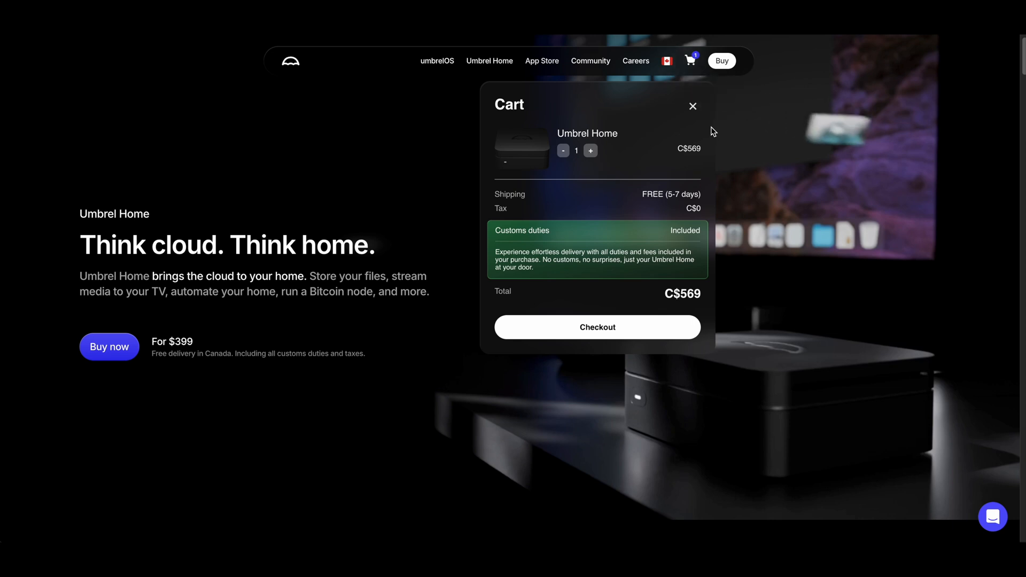
mouse_move(698, 117)
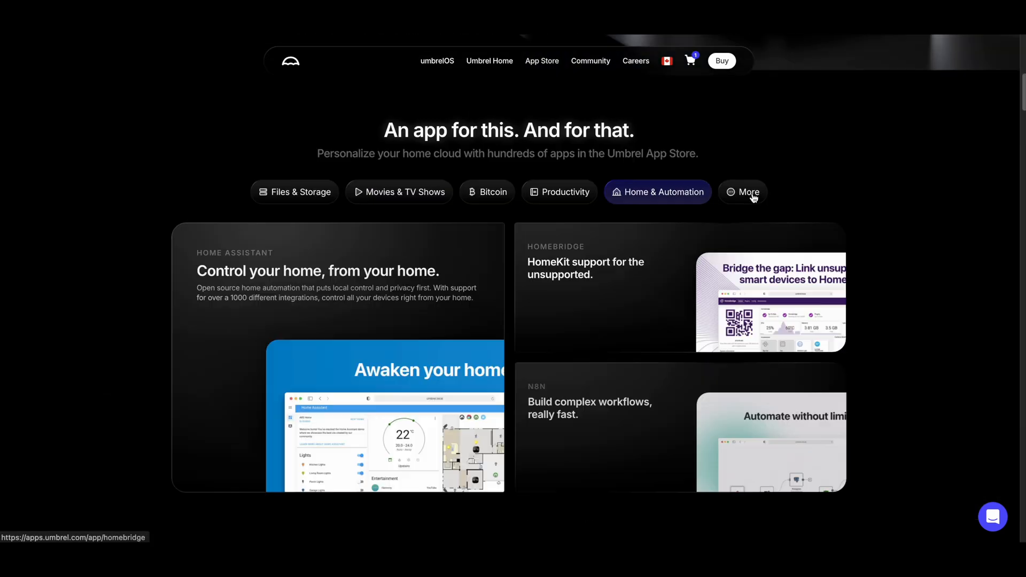
left_click(489, 60)
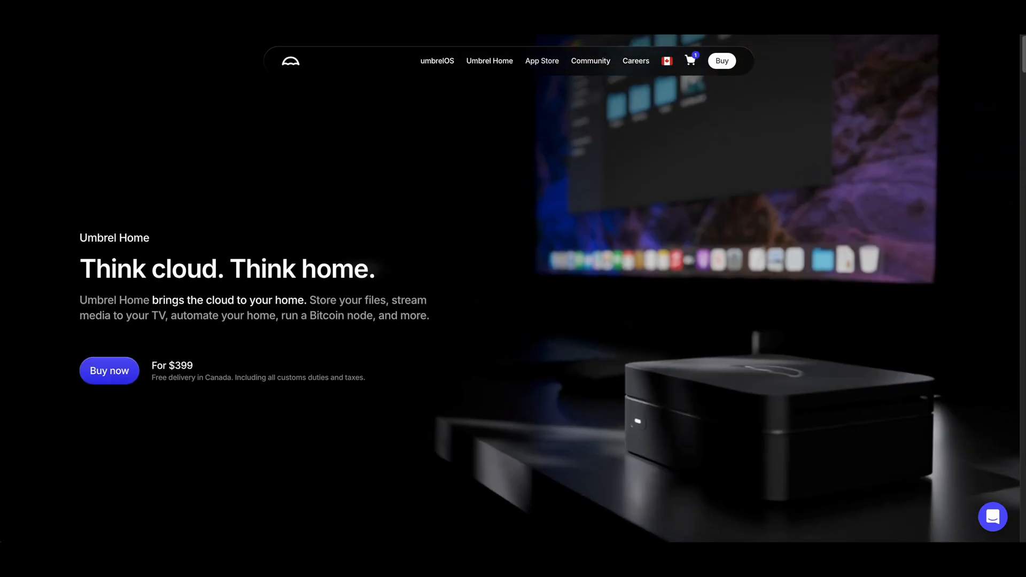